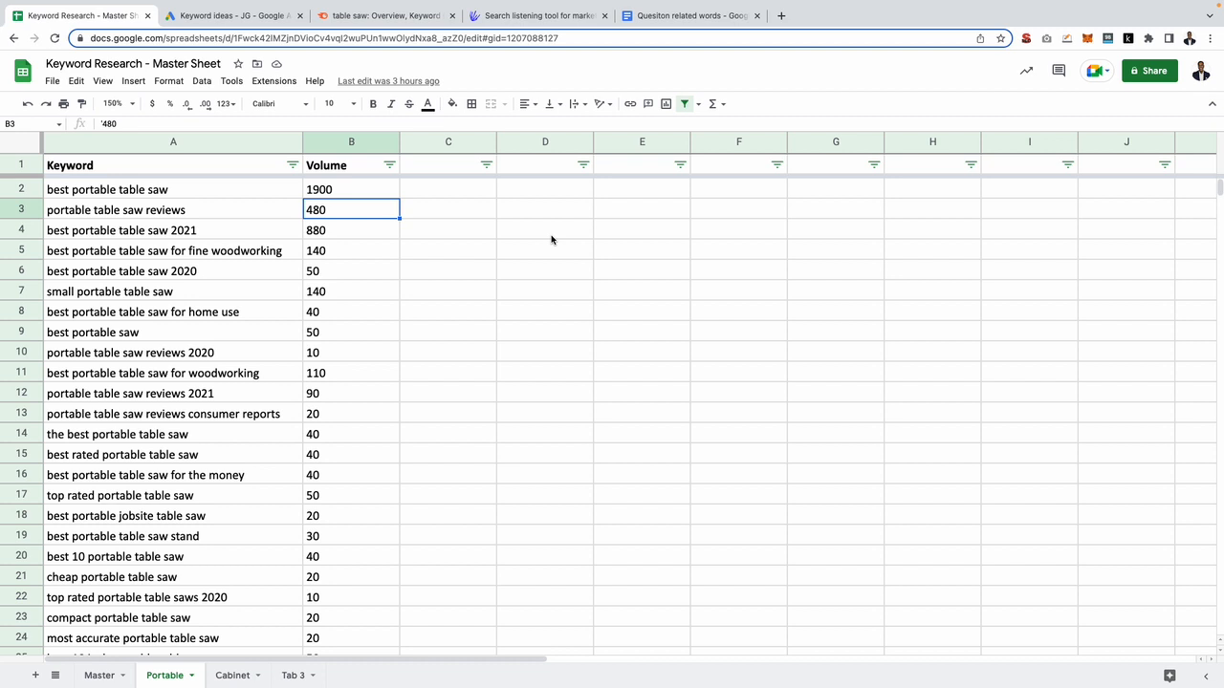
mouse_move(473, 209)
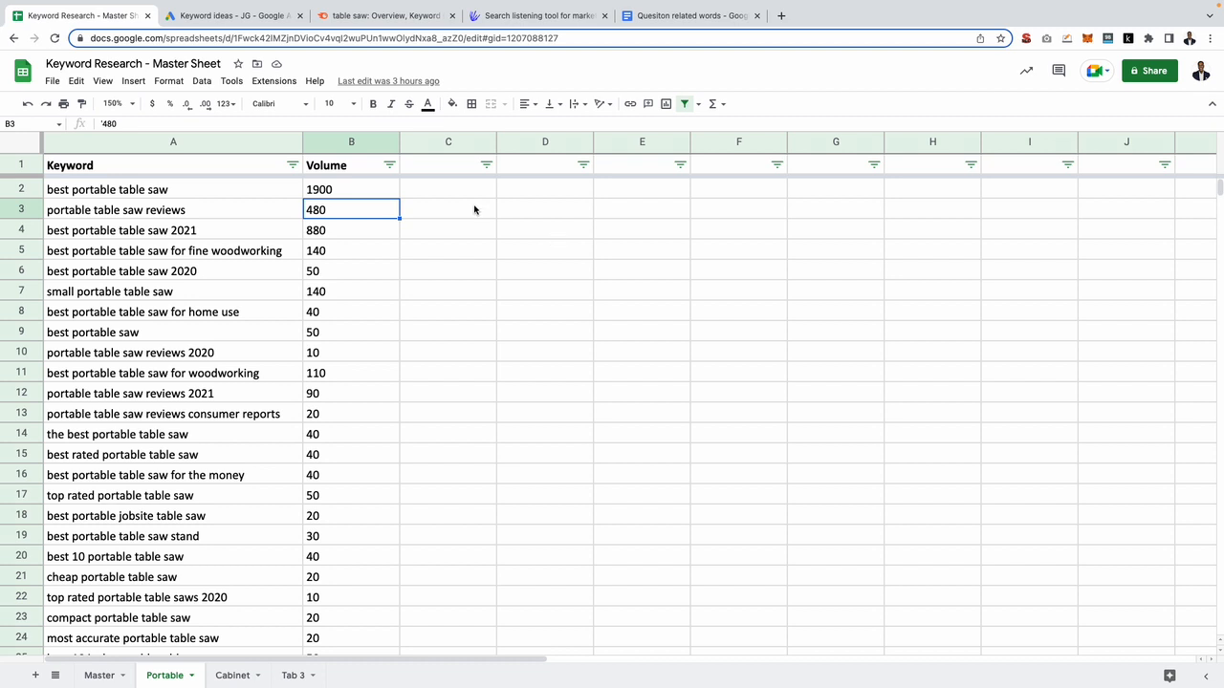
mouse_move(349, 163)
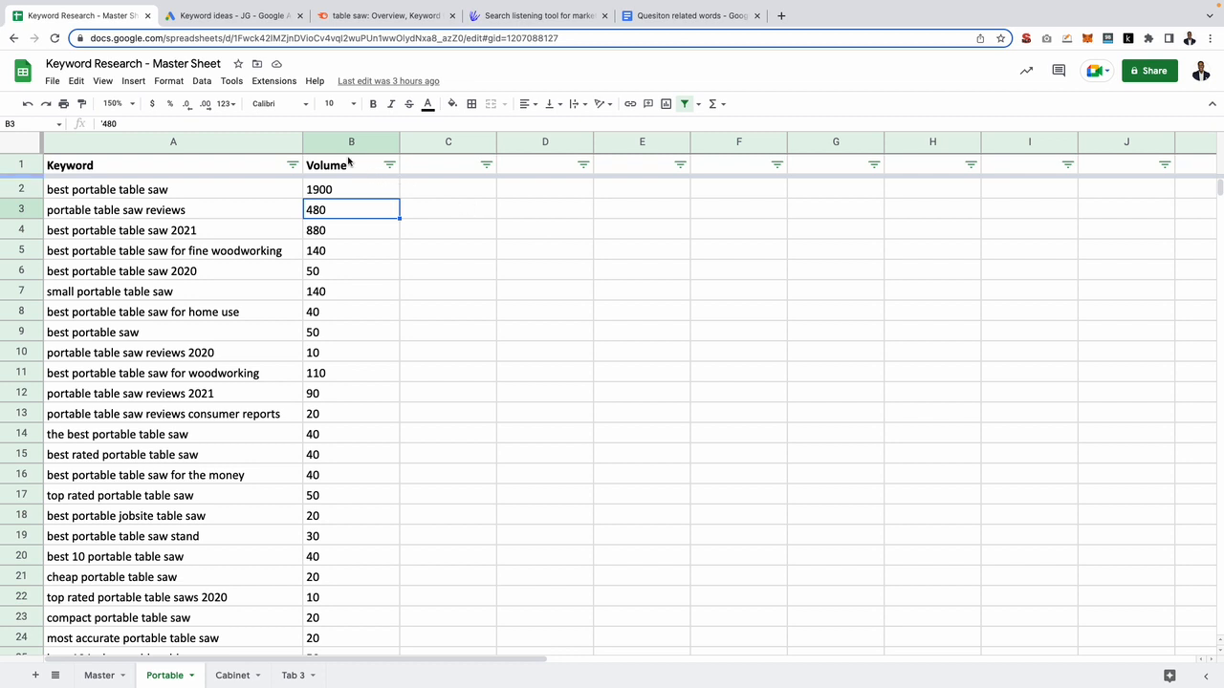
Scroll through the Keyword Planner ideas for 'table saw' and their monthly volumes
click(230, 15)
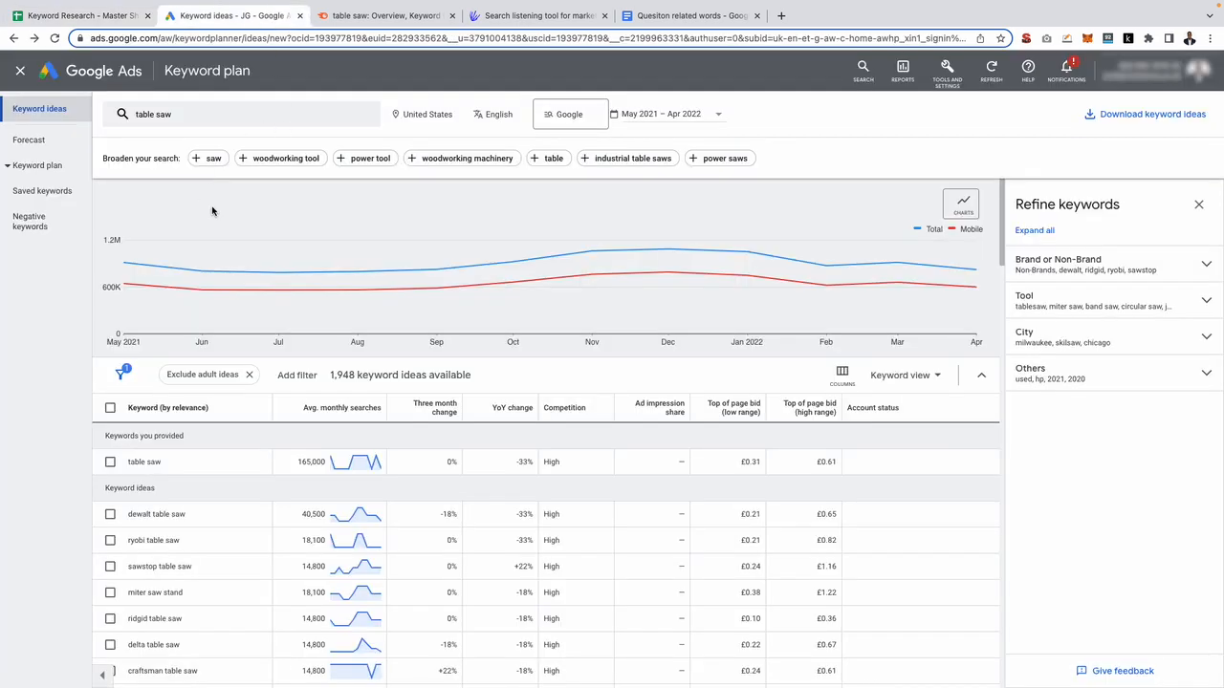
mouse_move(215, 208)
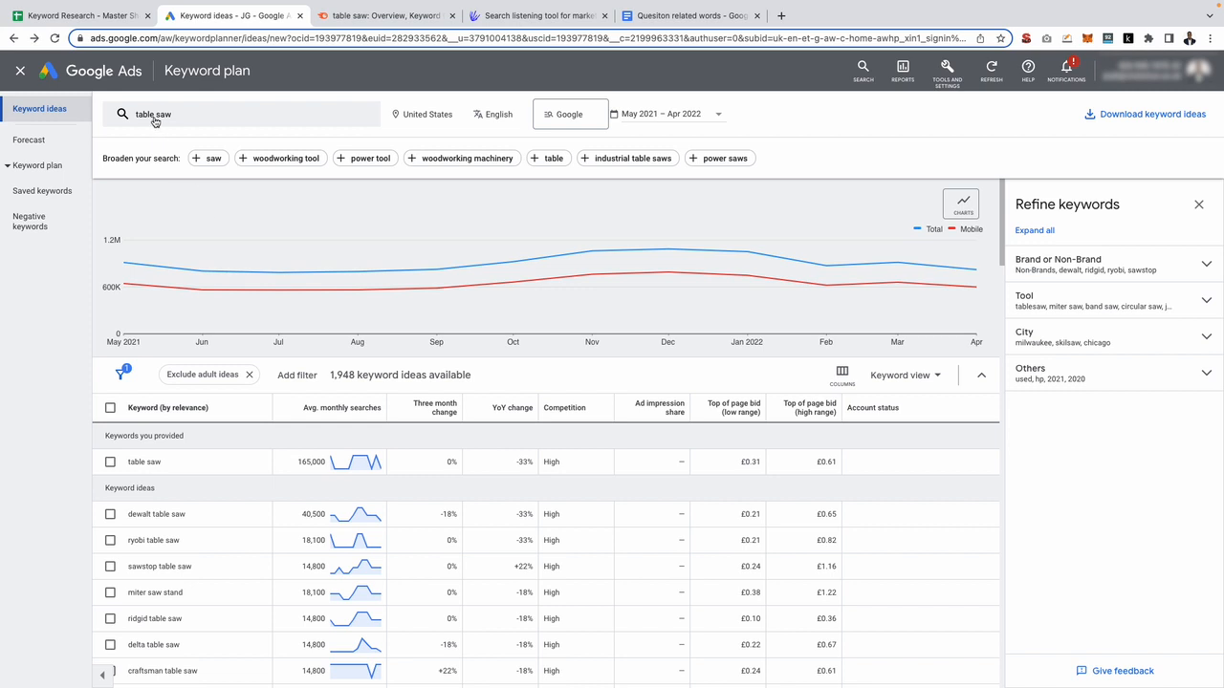
scroll(down, 3)
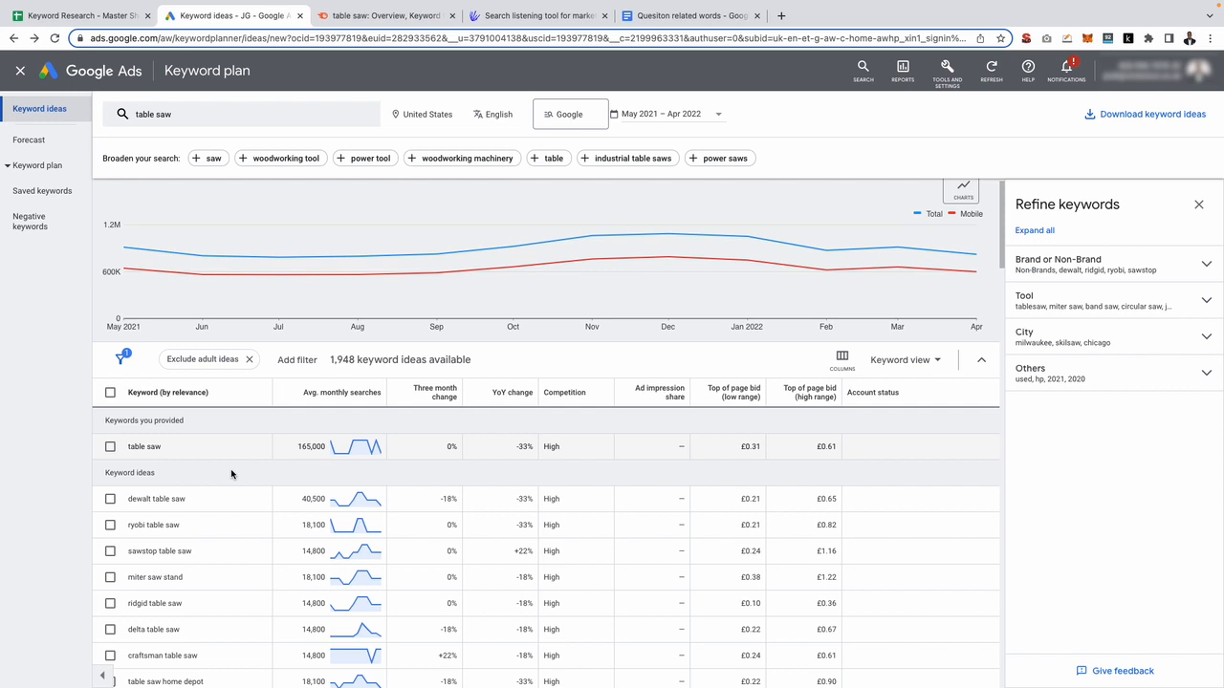
mouse_move(201, 275)
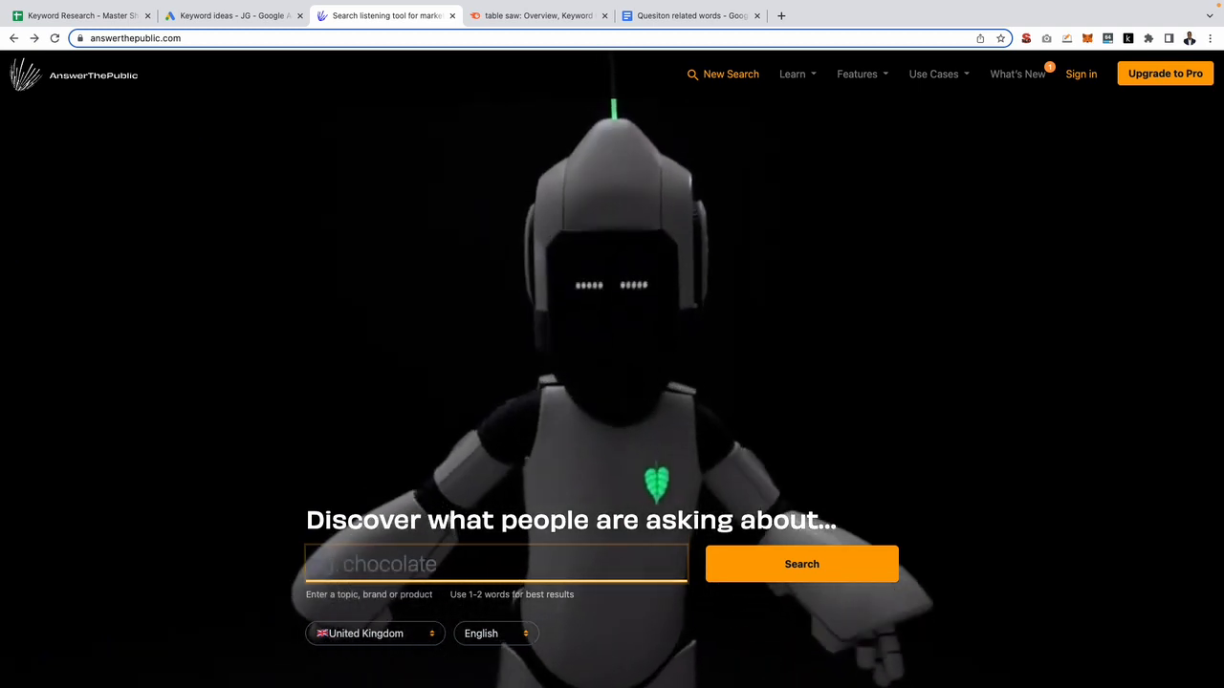
Search AnswerThePublic for 'table saw' to get its 389-result report
text(table saw)
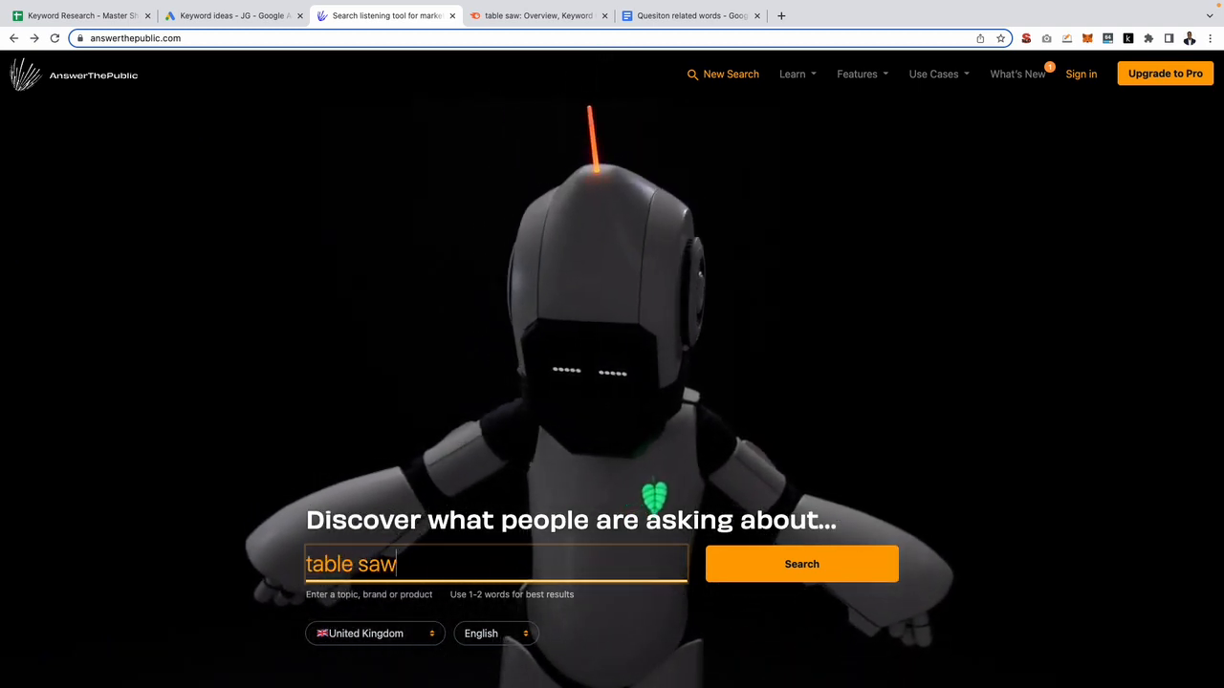
click(802, 564)
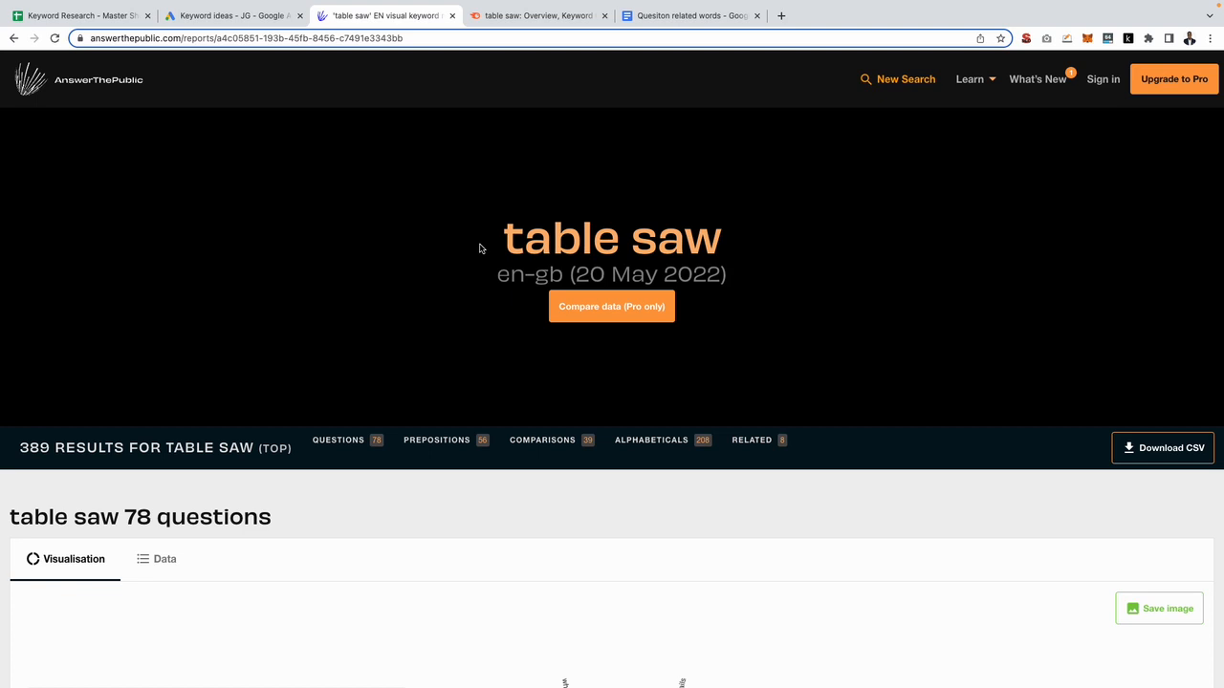
scroll(down, 3)
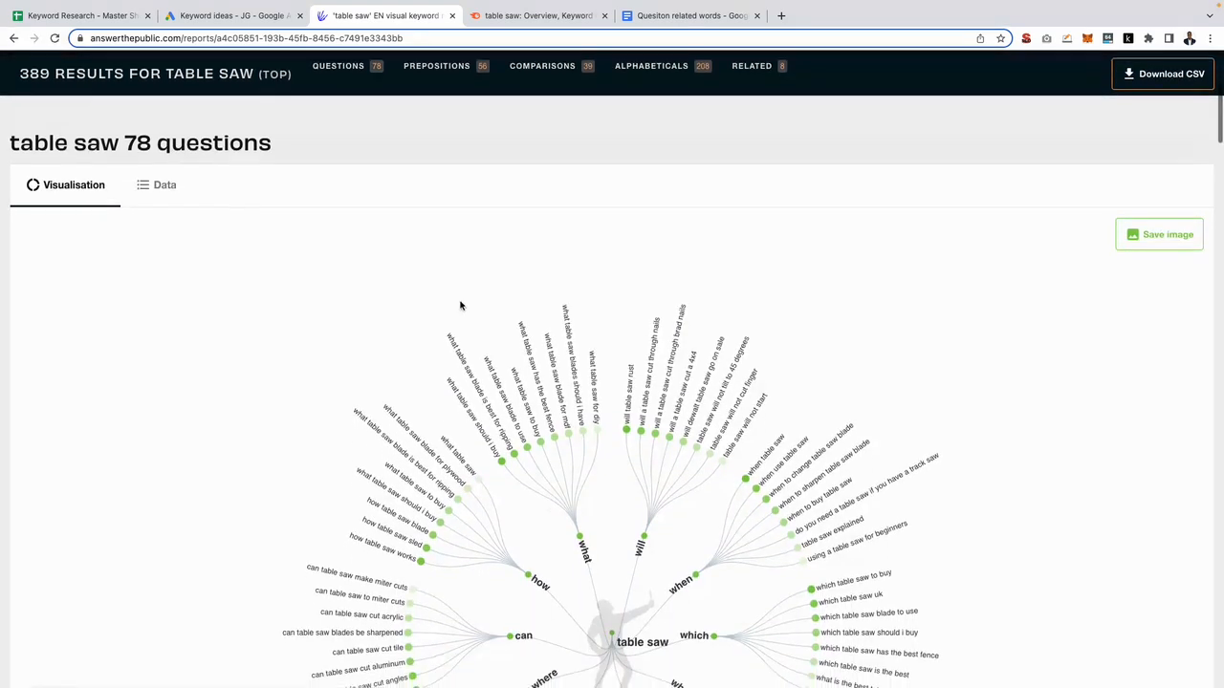
scroll(down, 3)
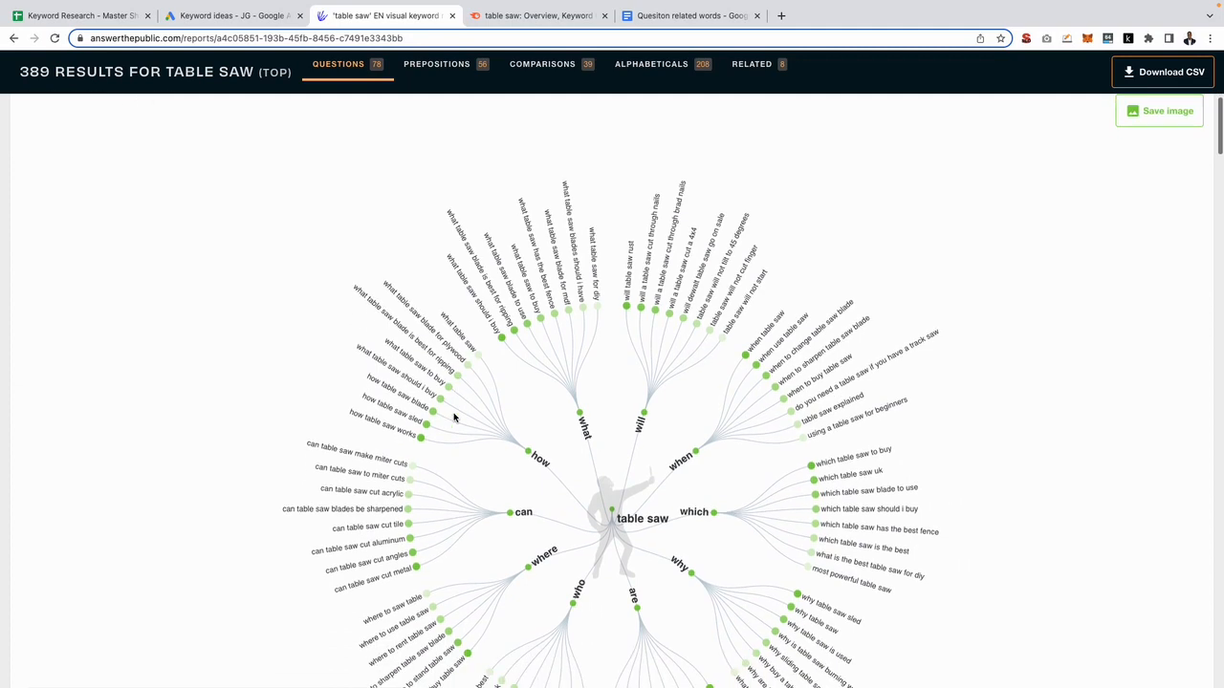
scroll(down, 3)
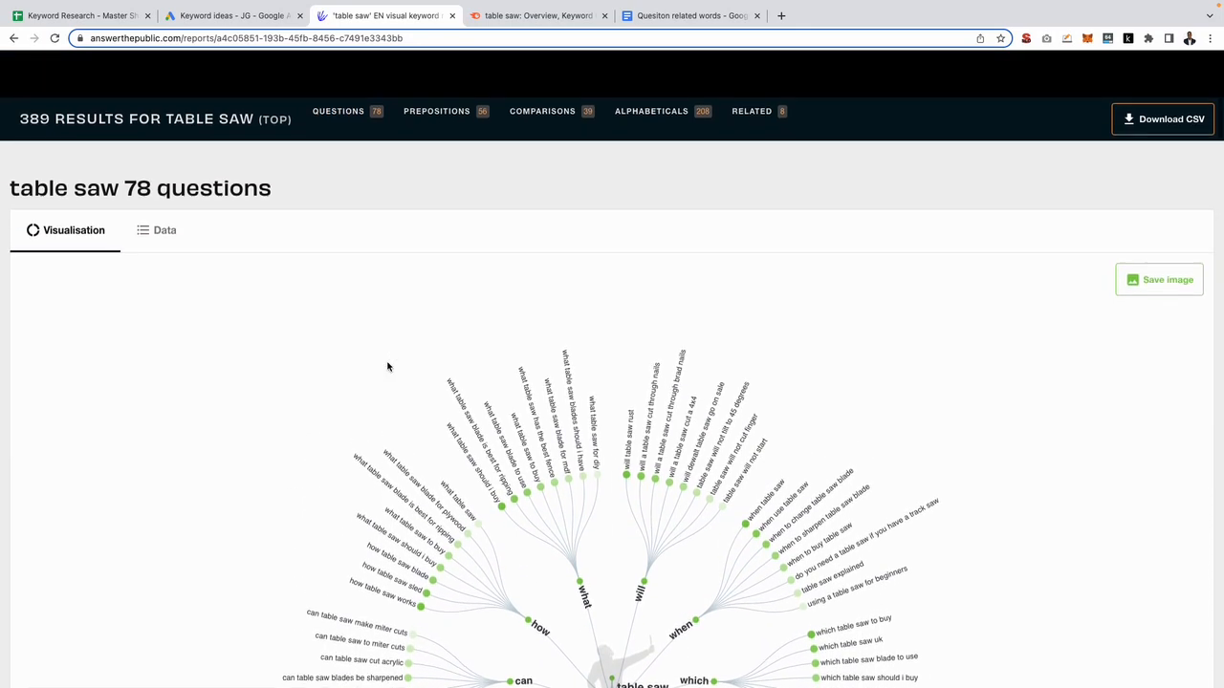
Switch the table saw questions to the Data view and select the 'are' heading
click(156, 230)
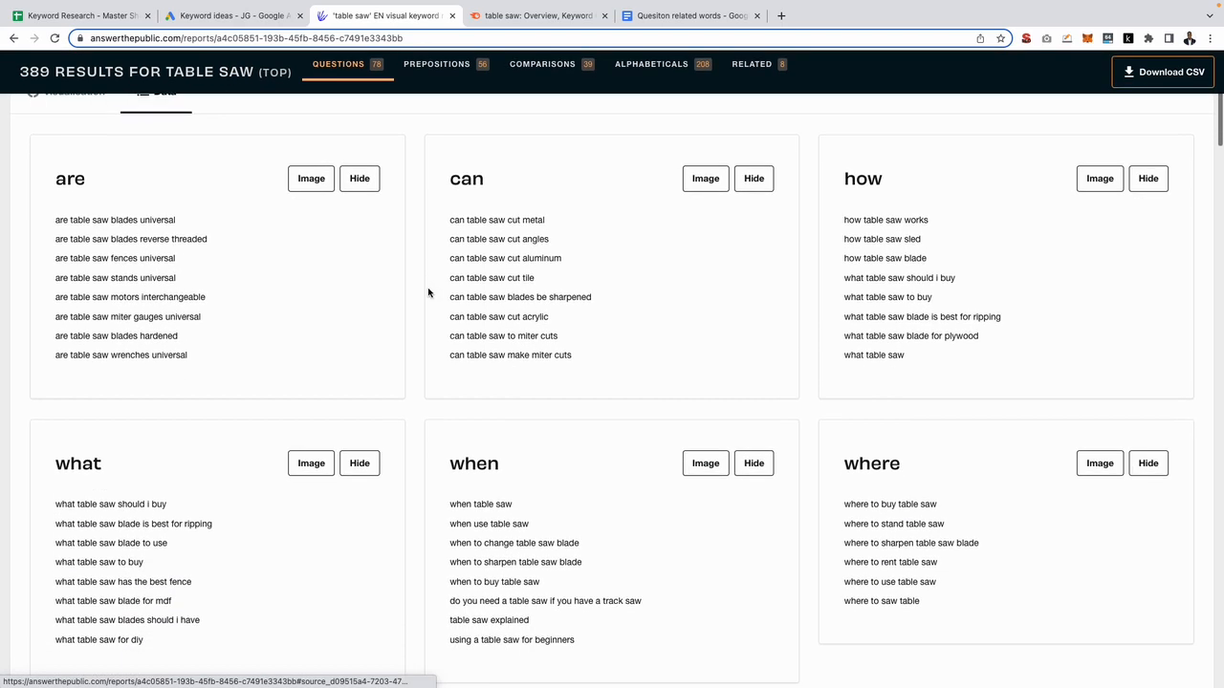
scroll(down, 3)
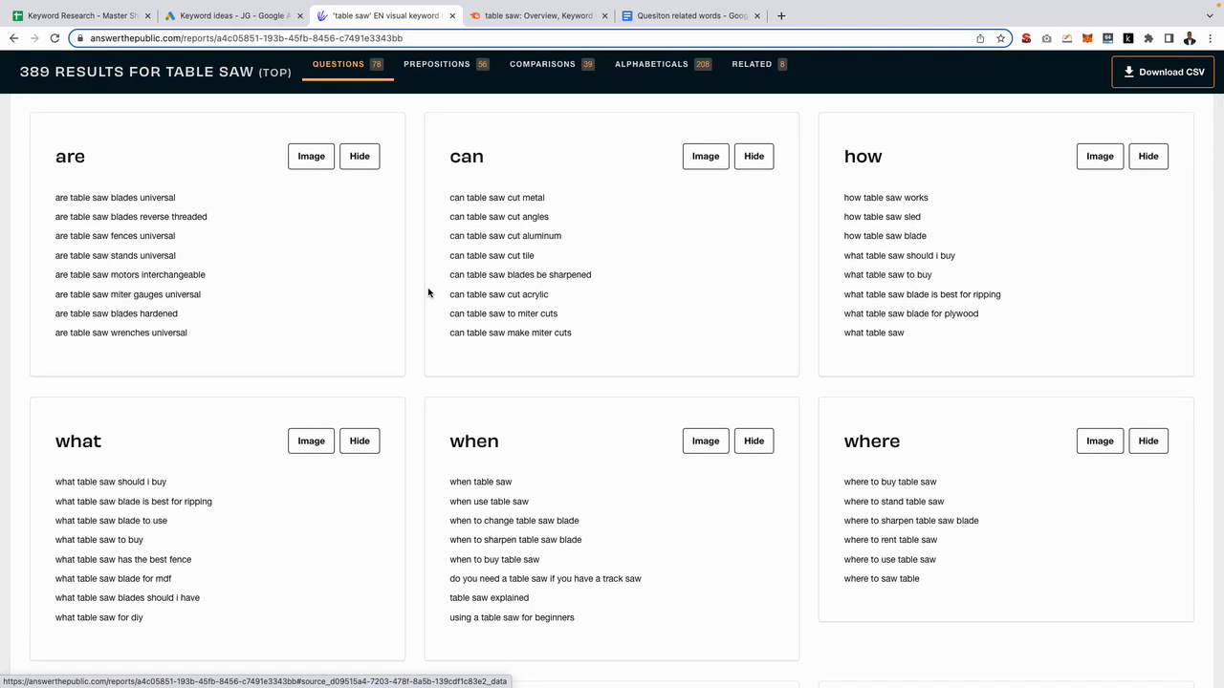
mouse_move(80, 178)
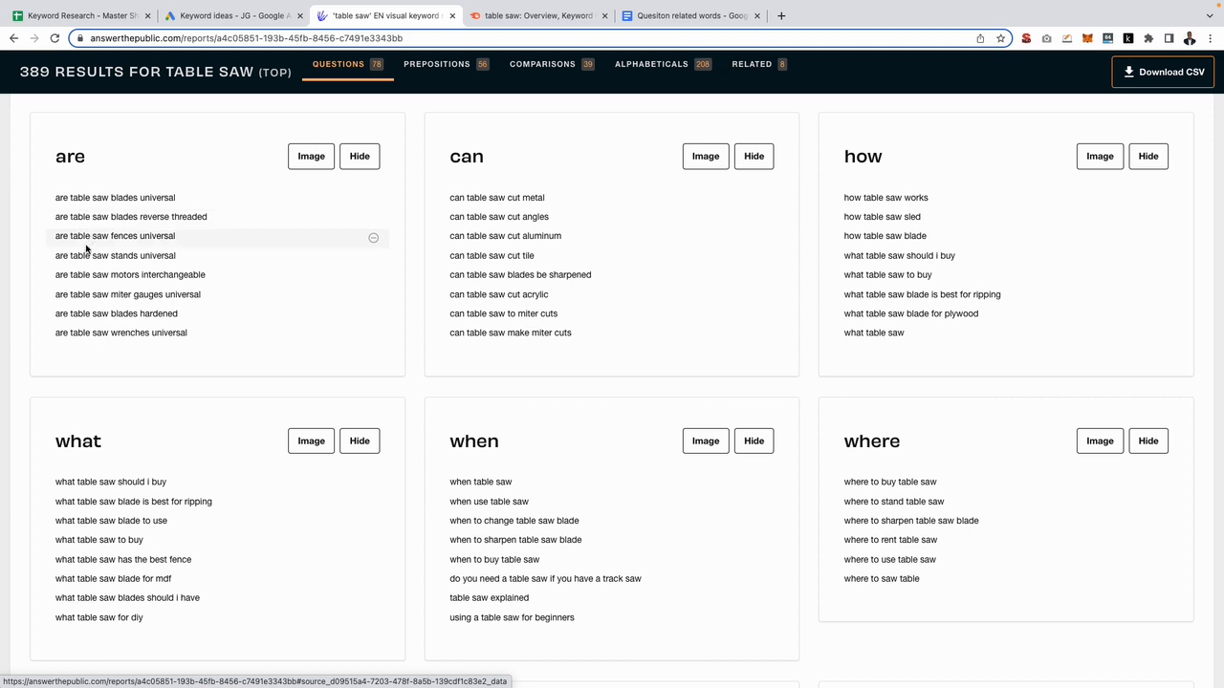
mouse_move(82, 211)
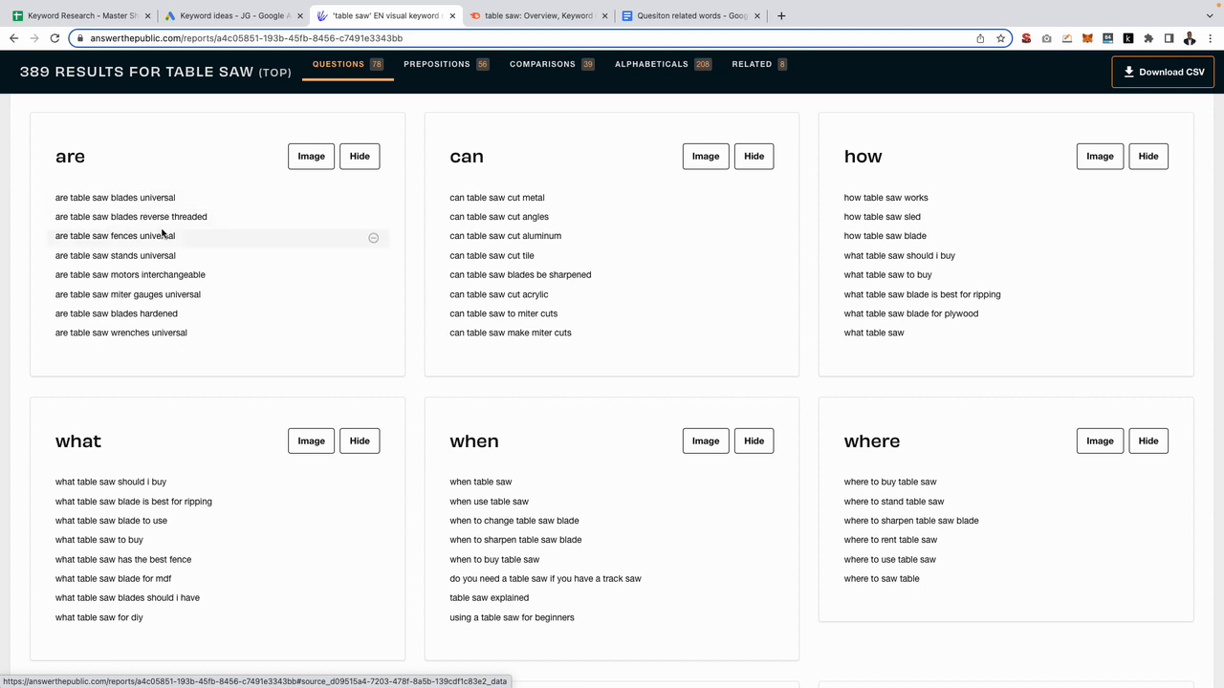
double_click(70, 156)
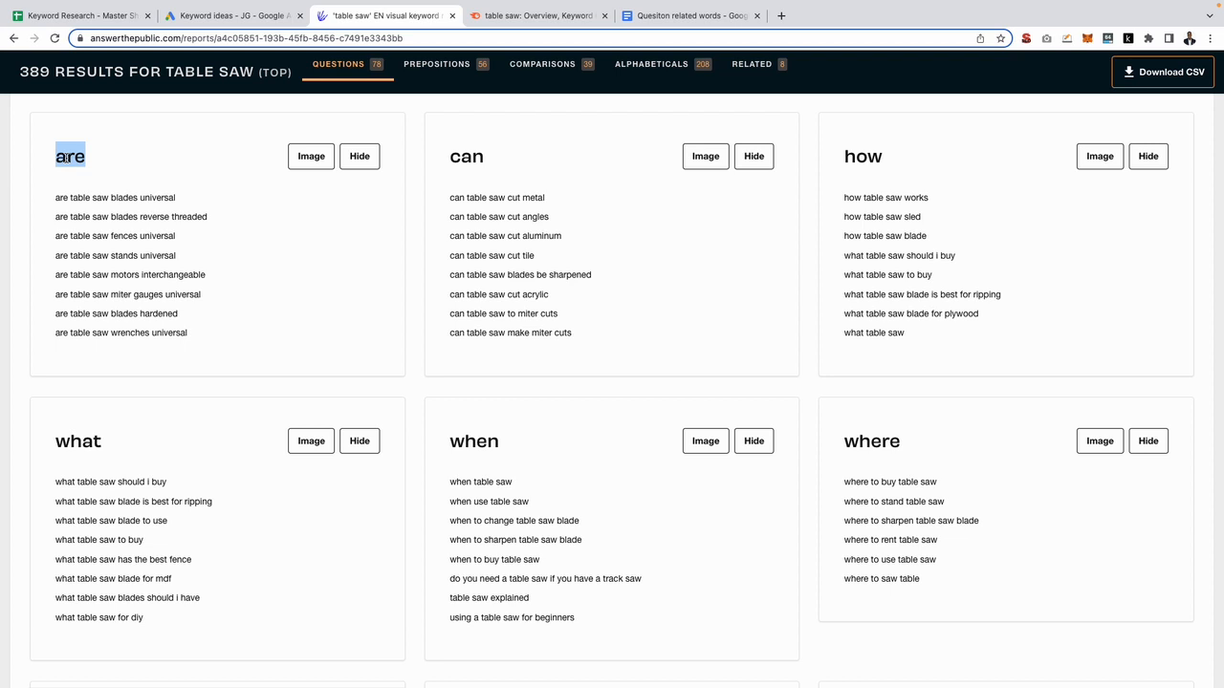
mouse_move(233, 155)
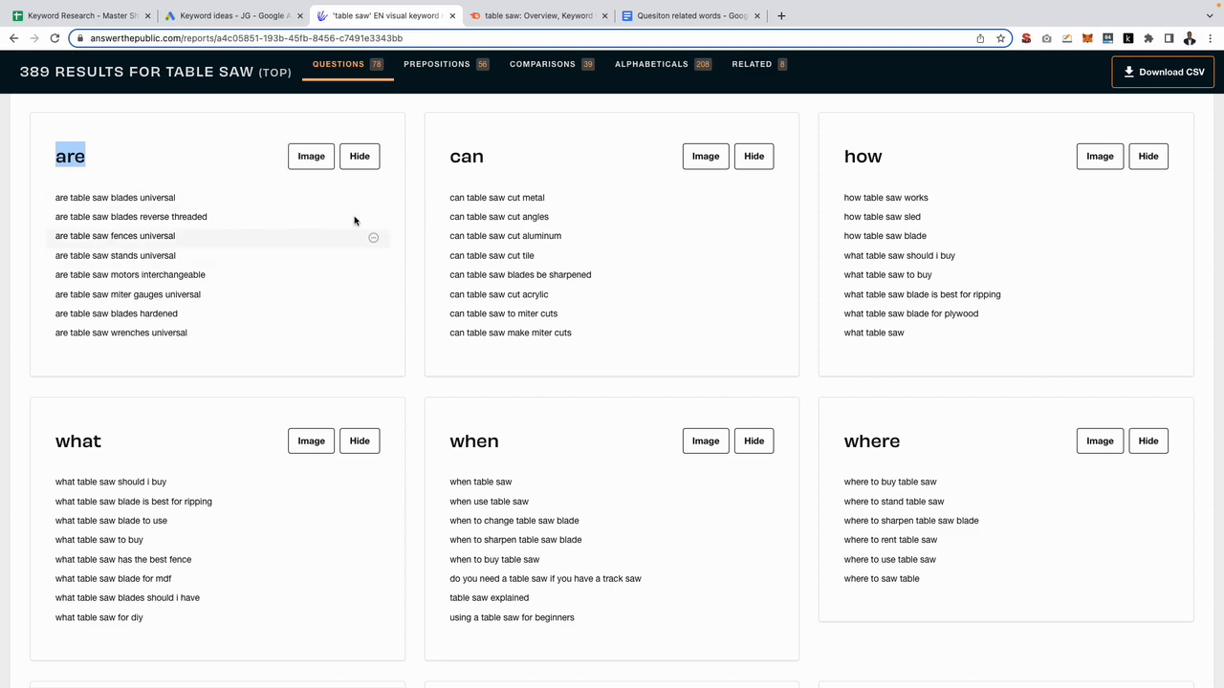
scroll(down, 3)
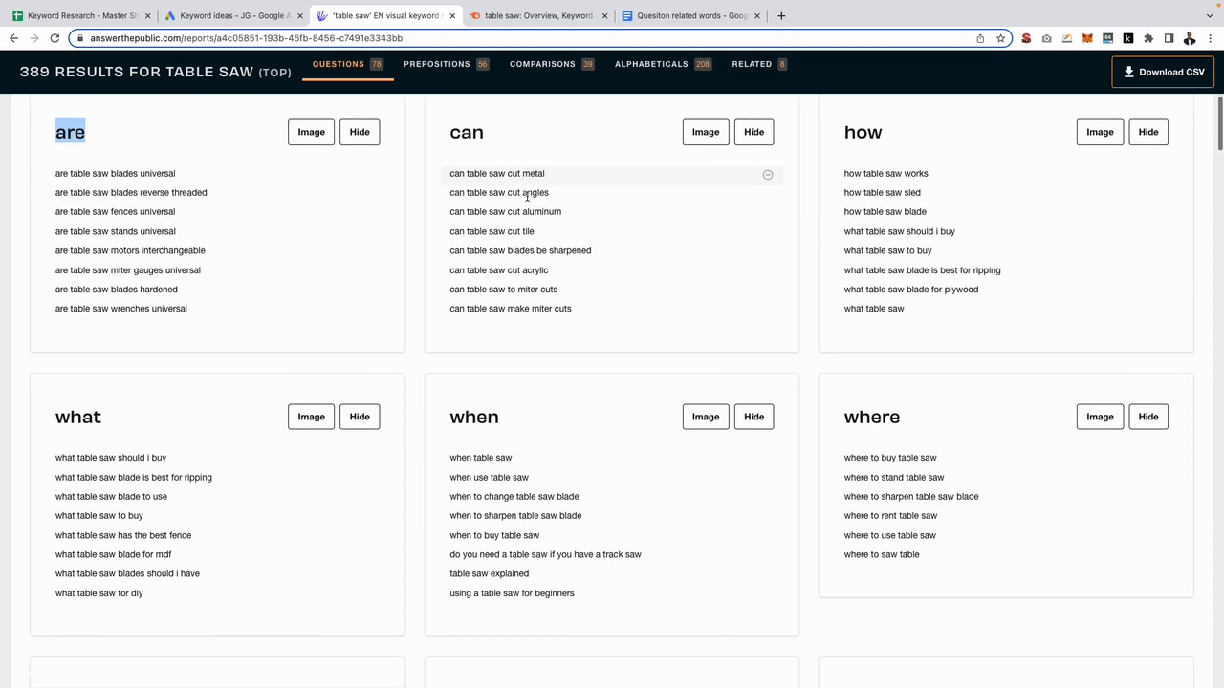
scroll(down, 3)
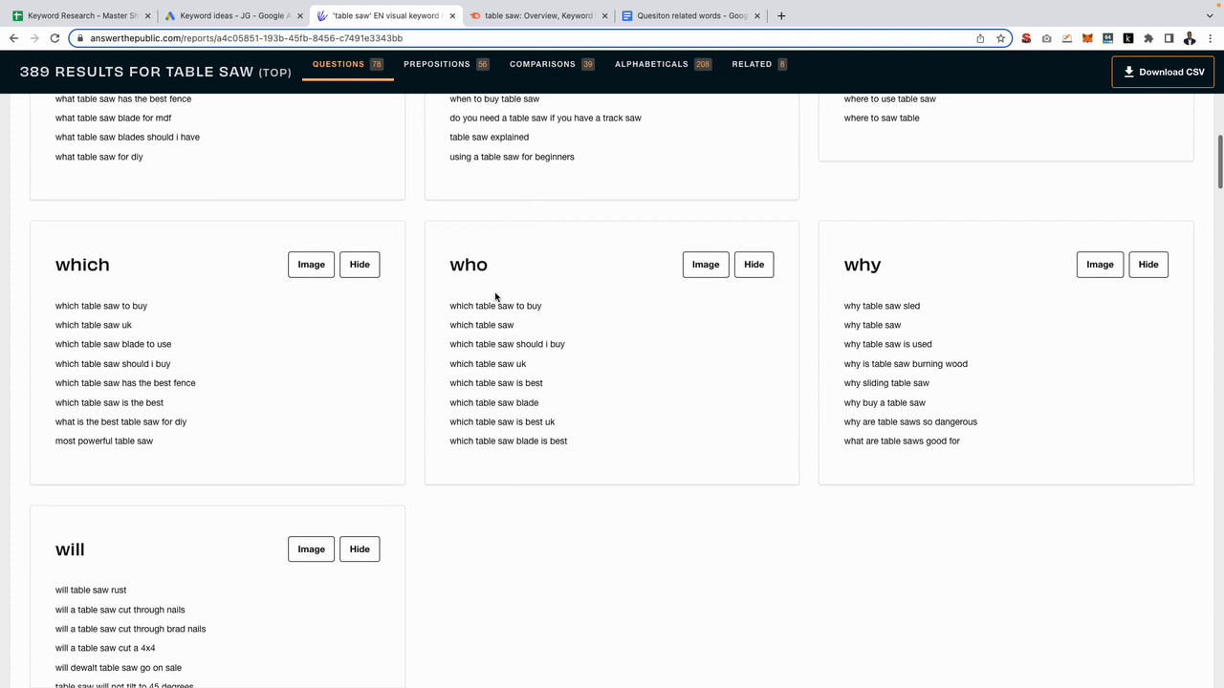
mouse_move(256, 275)
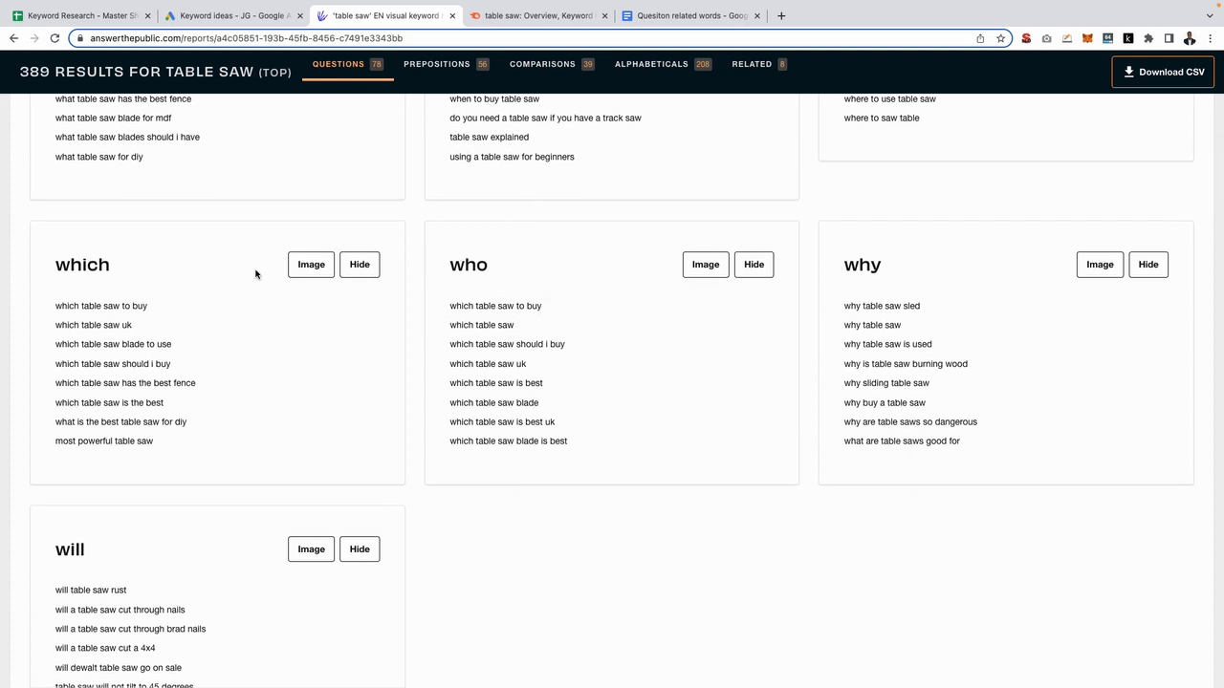
scroll(down, 3)
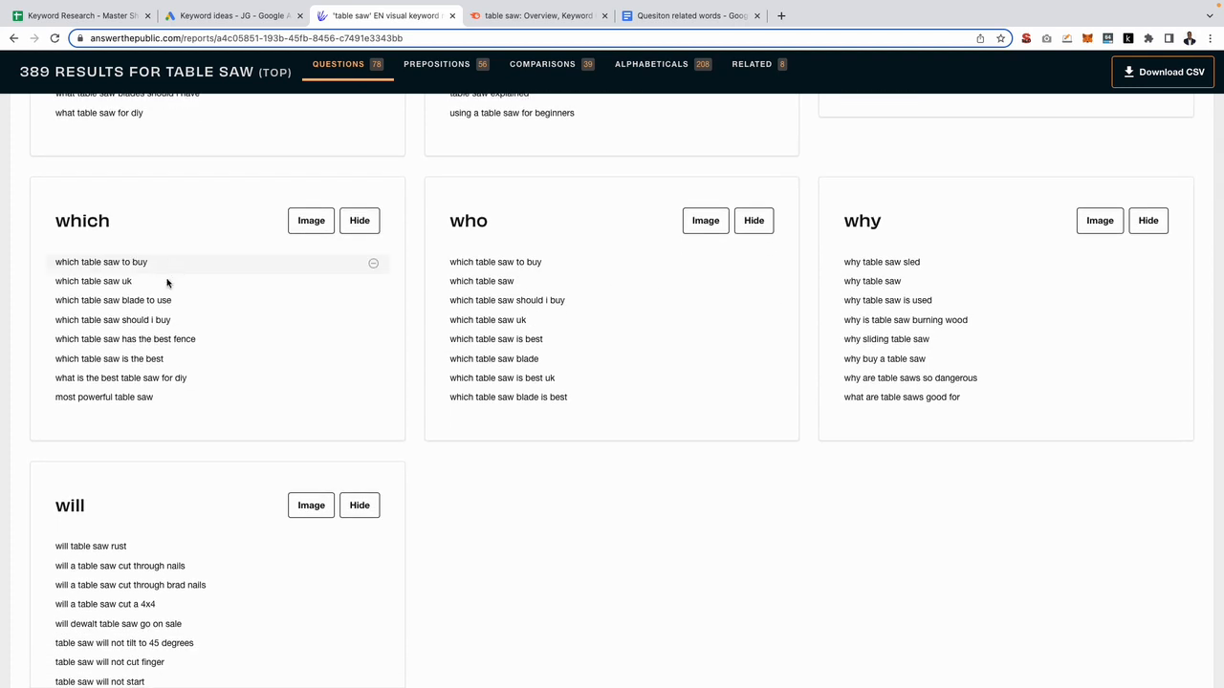
scroll(down, 3)
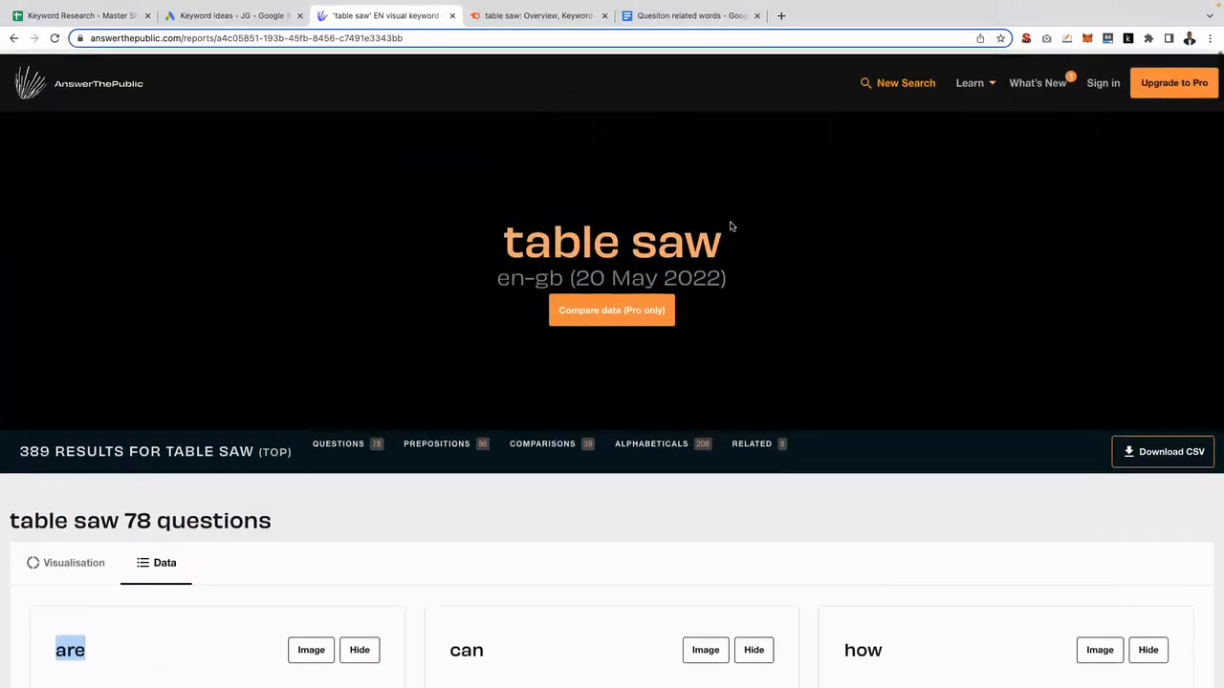
Start a new AnswerThePublic search and return to the Master Sheet's Portable tab
click(906, 82)
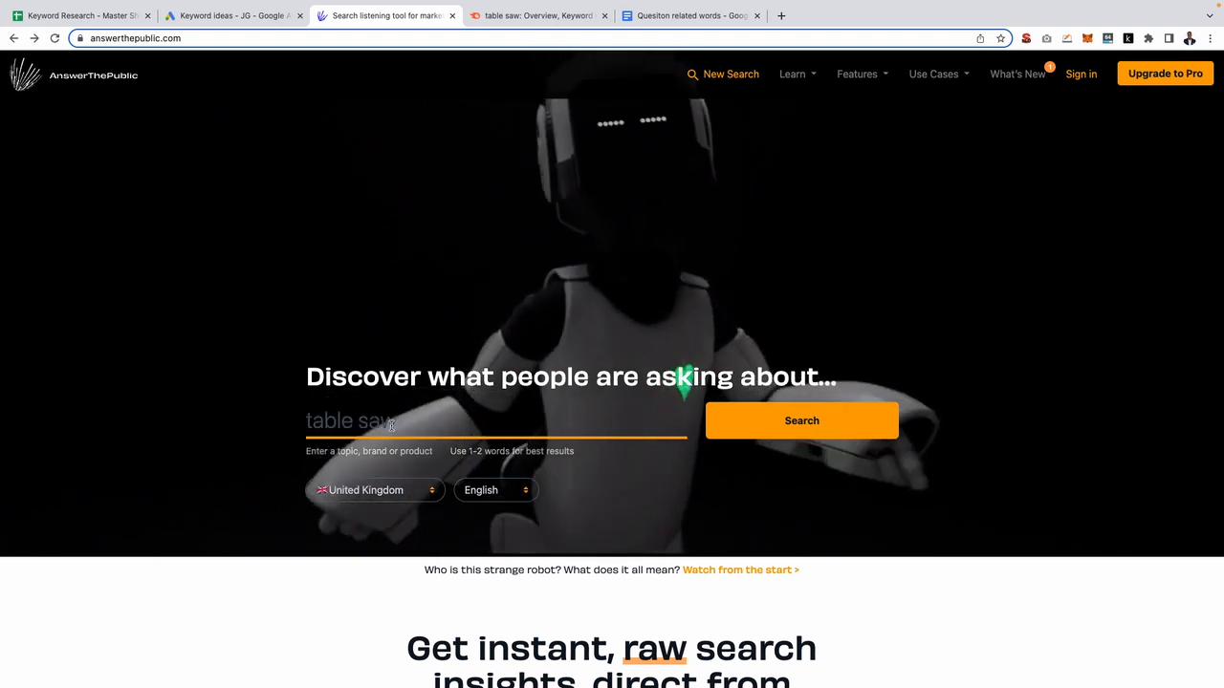
click(76, 15)
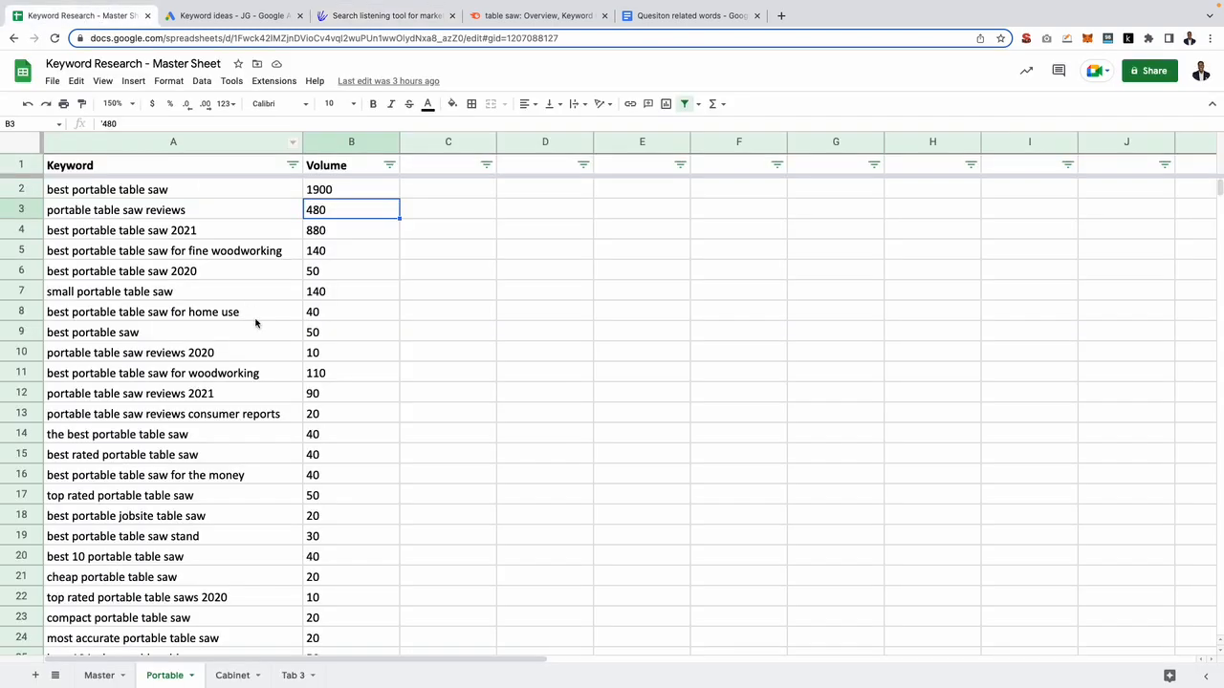
mouse_move(253, 480)
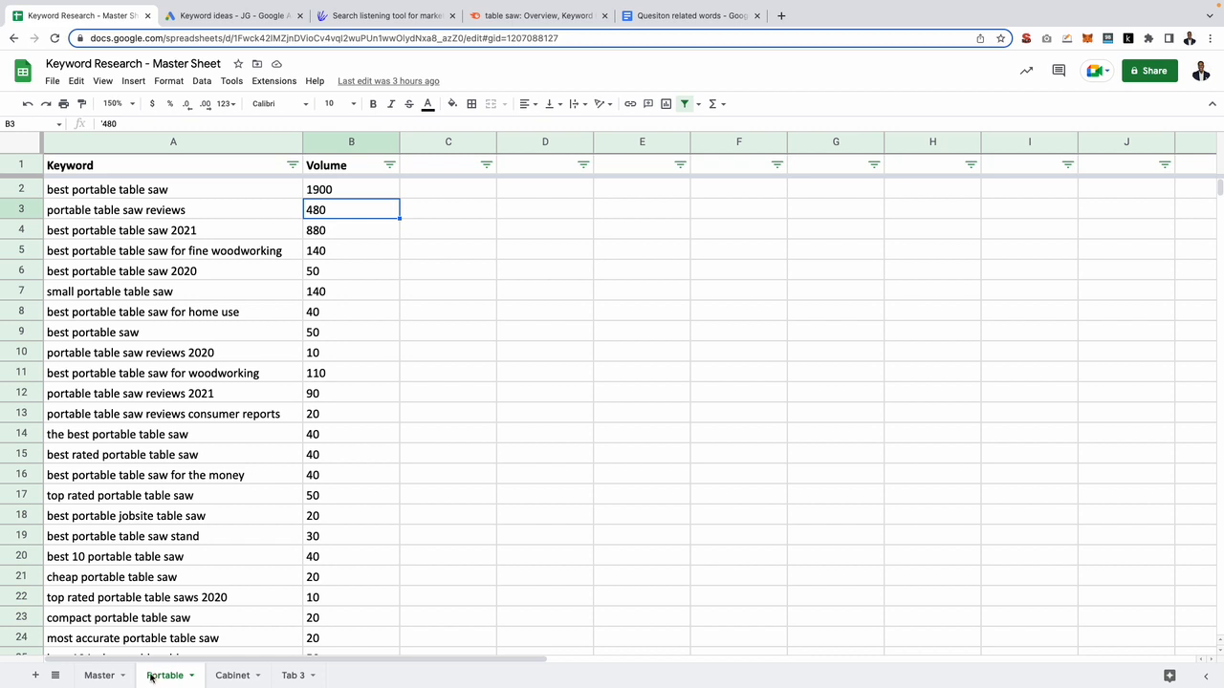
mouse_move(187, 543)
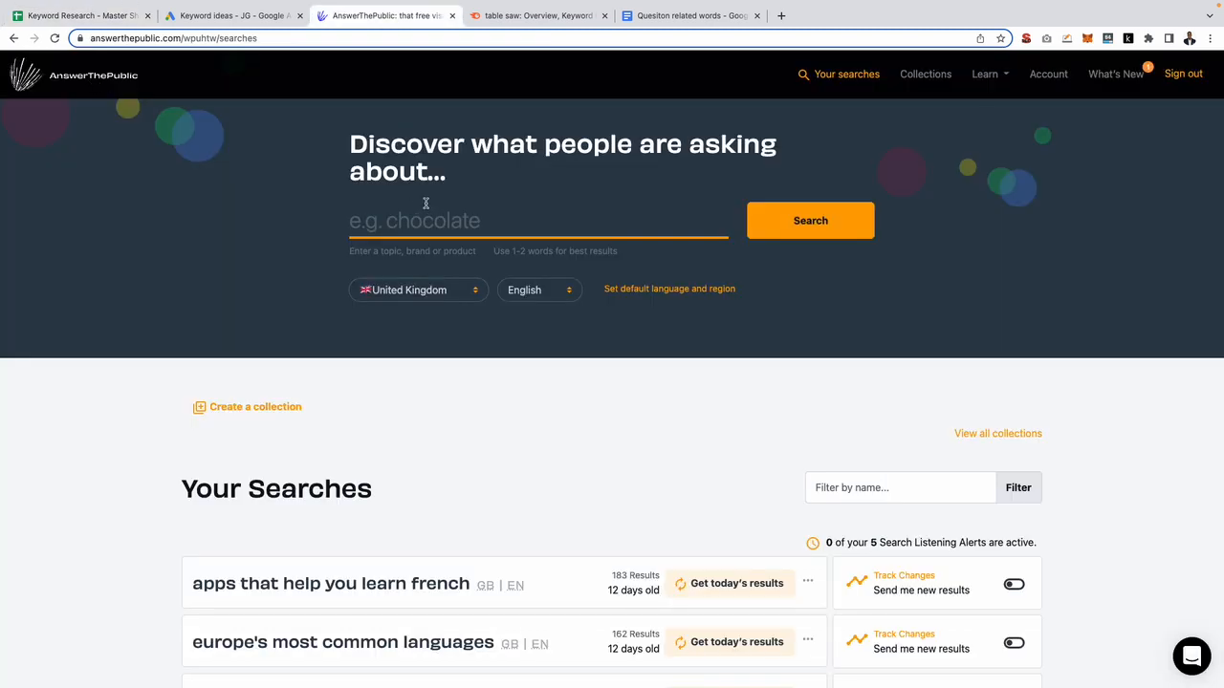
Search AnswerThePublic for 'portable table saw', giving 320 results and 45 questions
text(portable table saw)
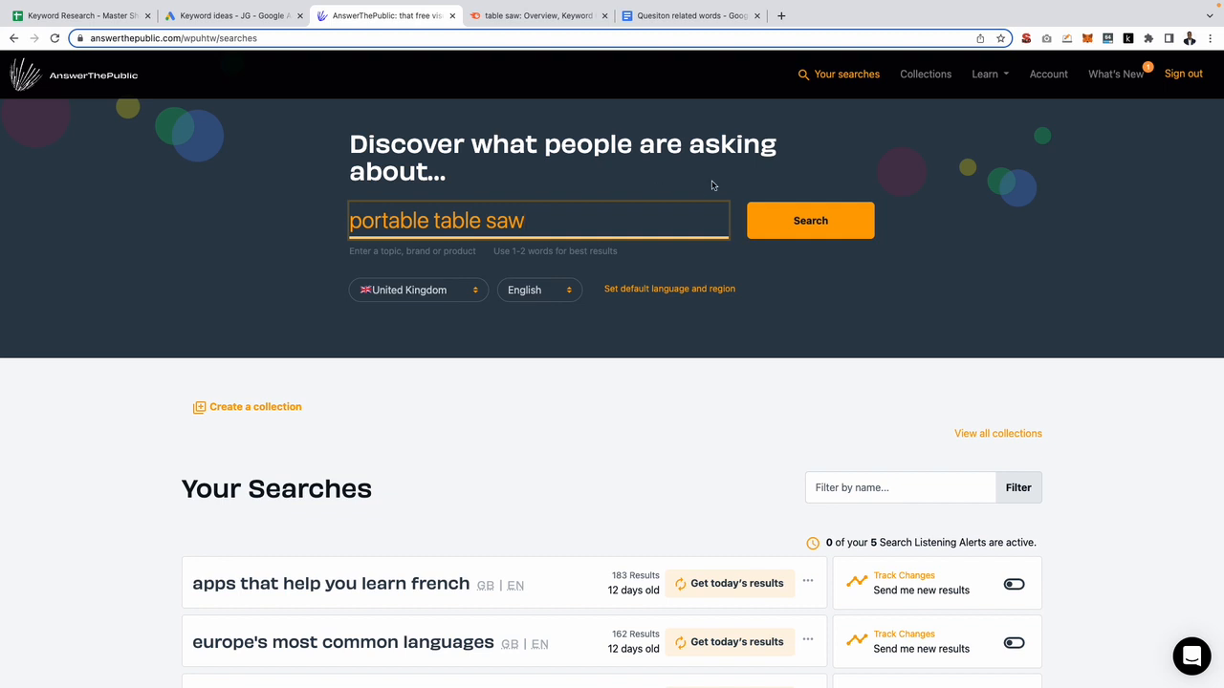
click(810, 220)
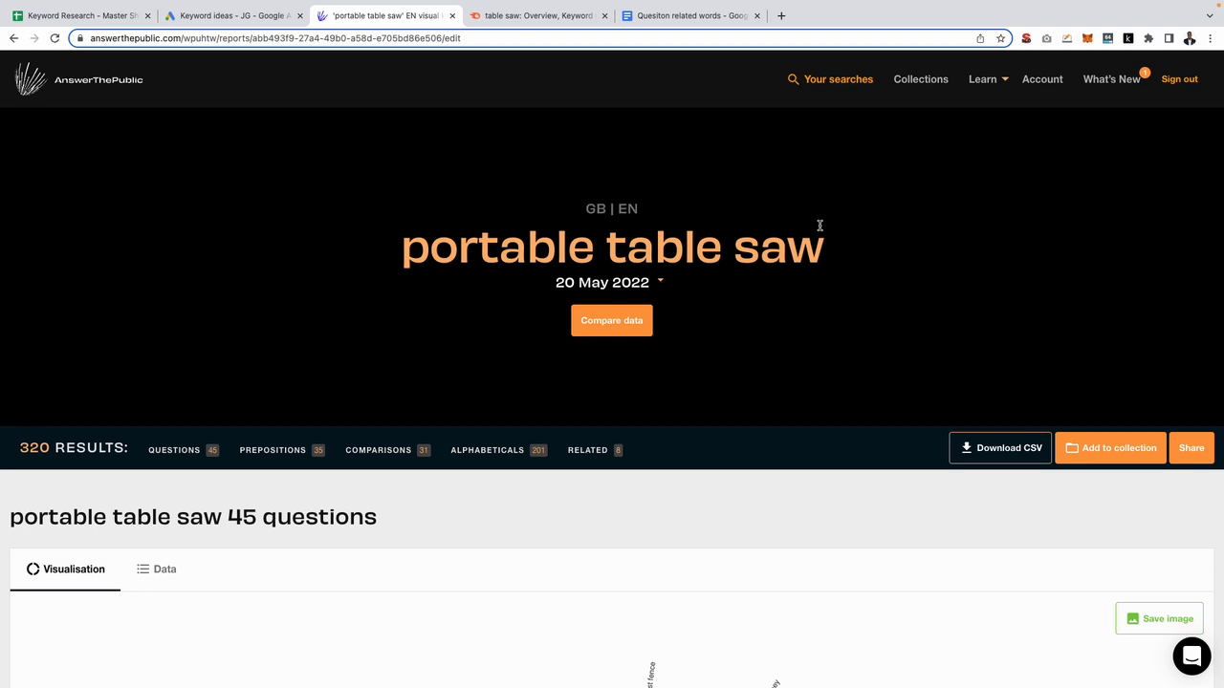
Review the portable table saw questions in the Data view and download them as CSV
click(164, 569)
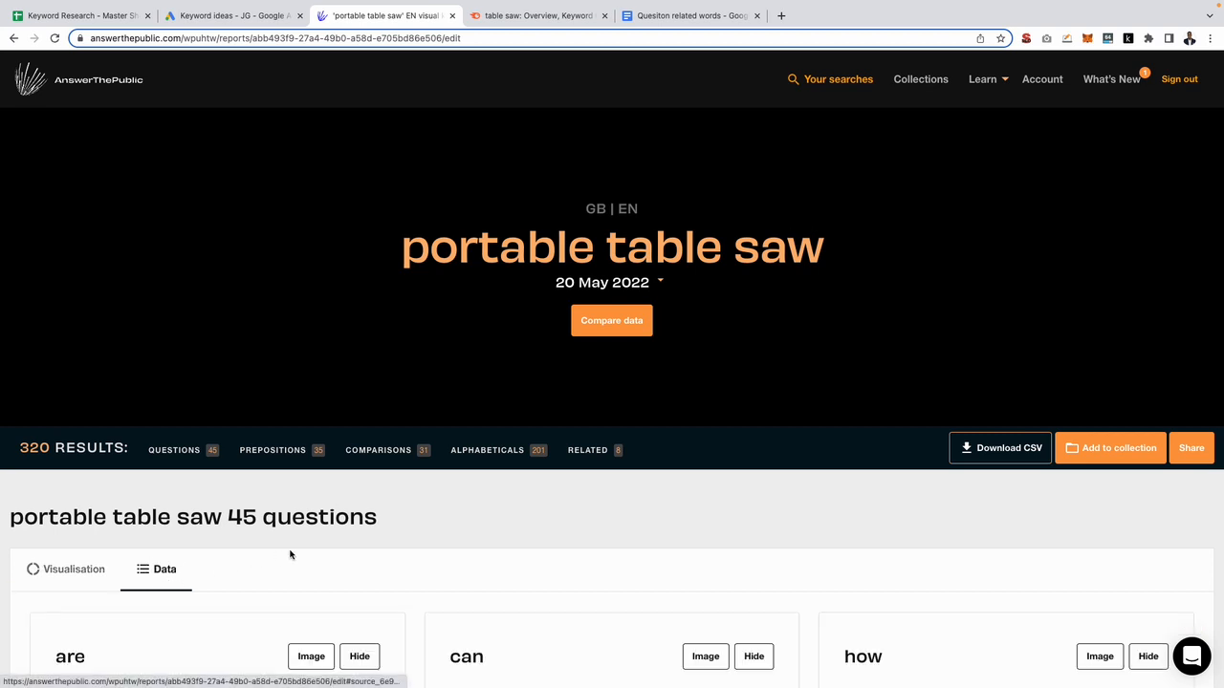
scroll(down, 3)
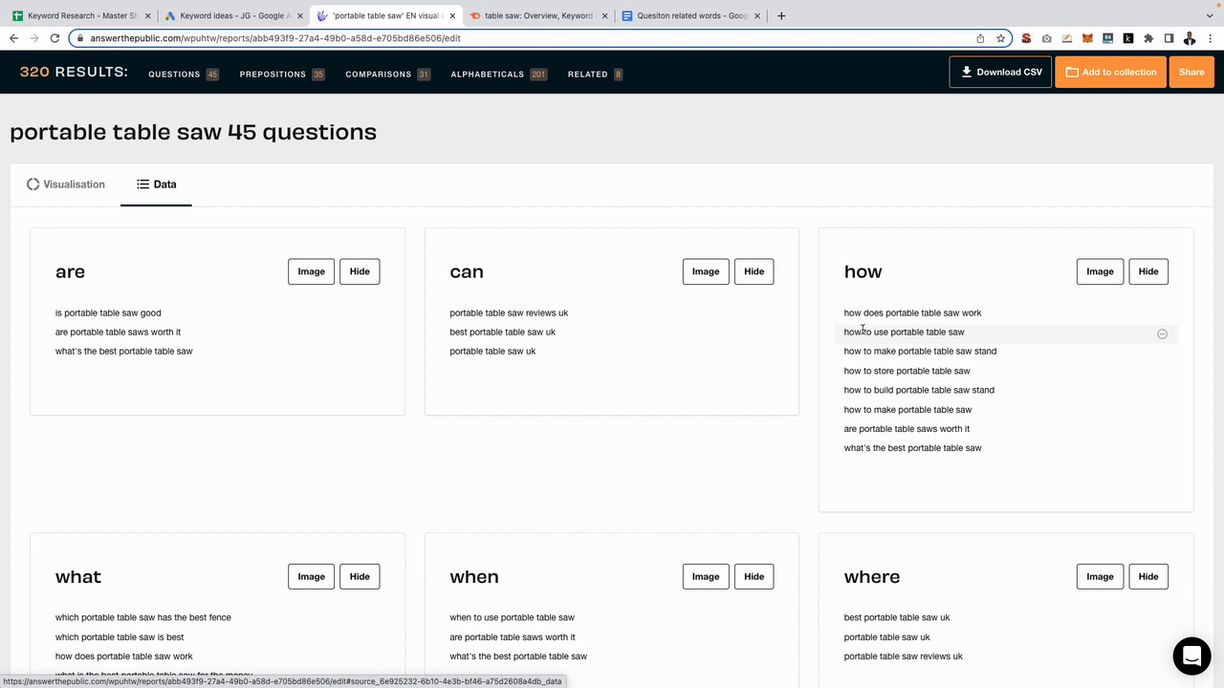
mouse_move(602, 292)
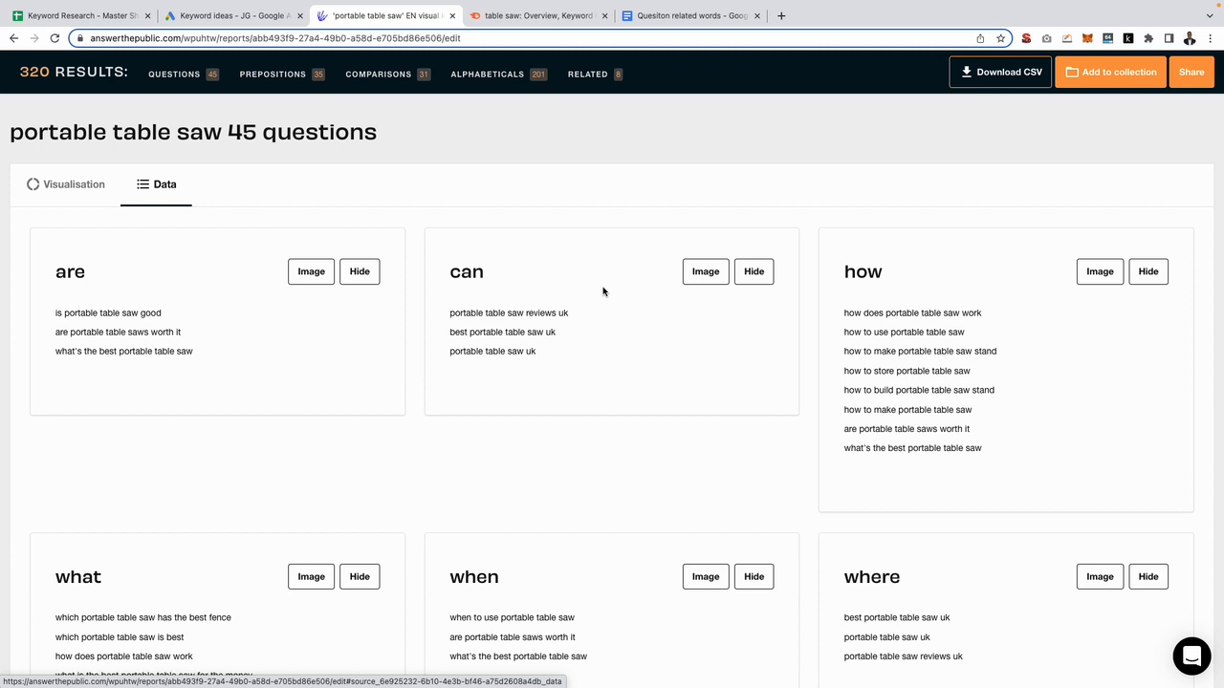
mouse_move(810, 224)
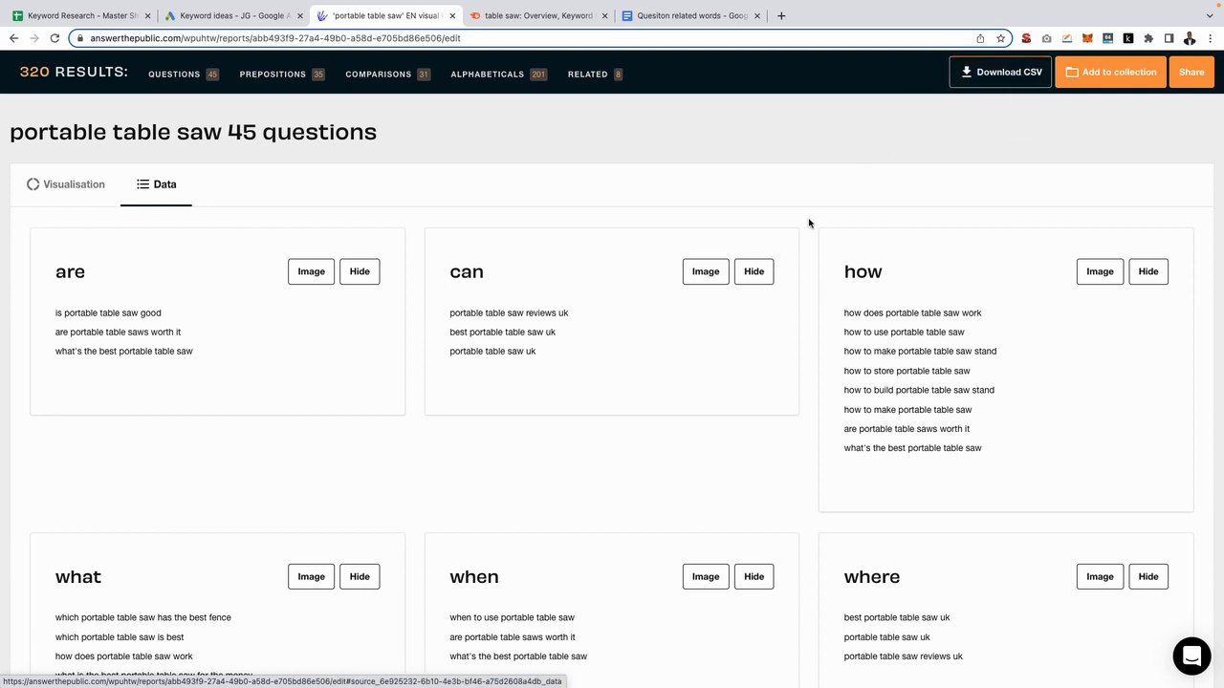
mouse_move(796, 199)
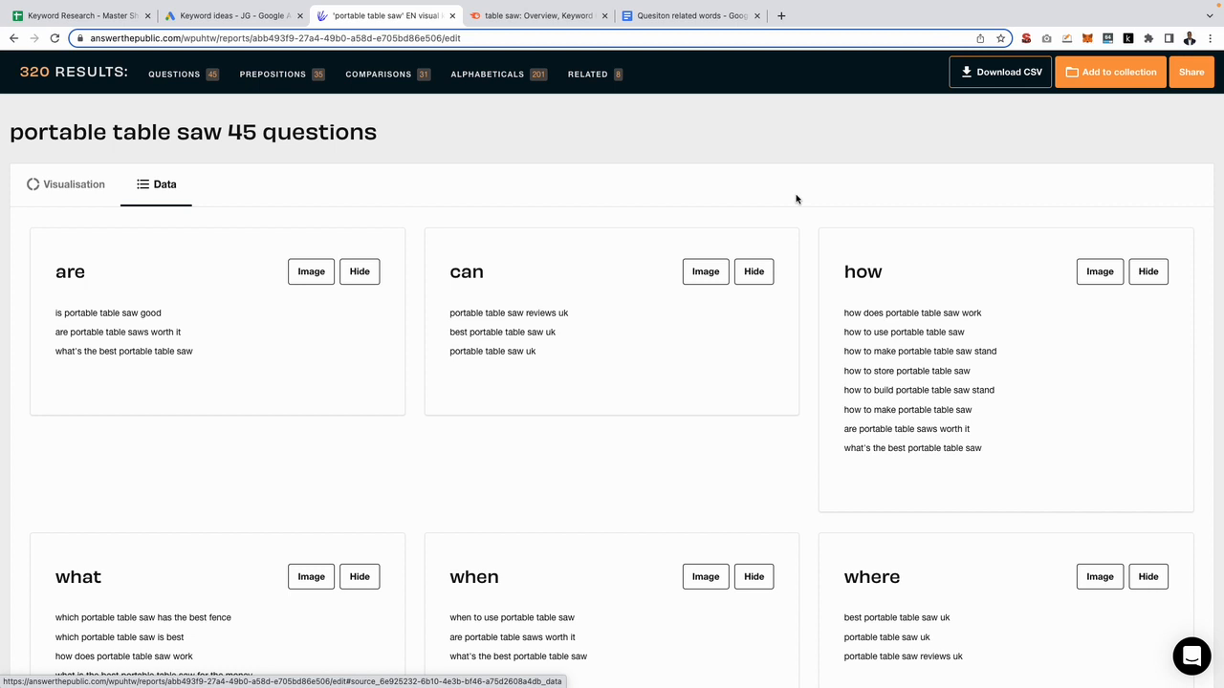
mouse_move(888, 150)
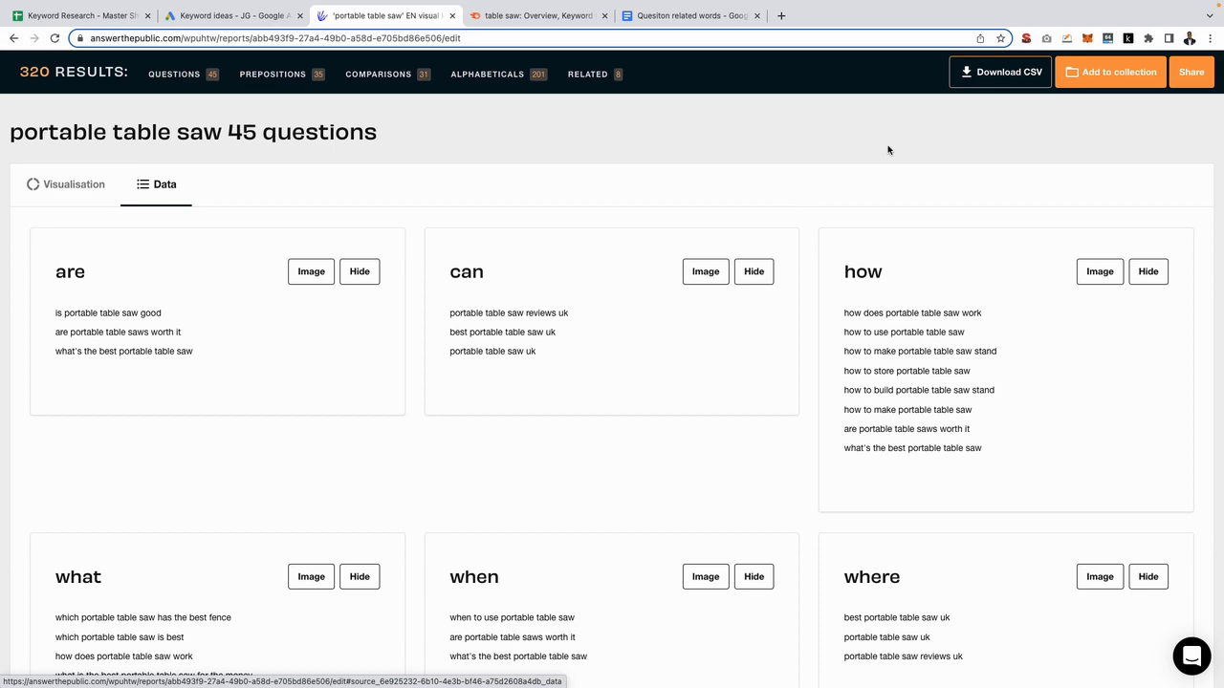
click(1000, 72)
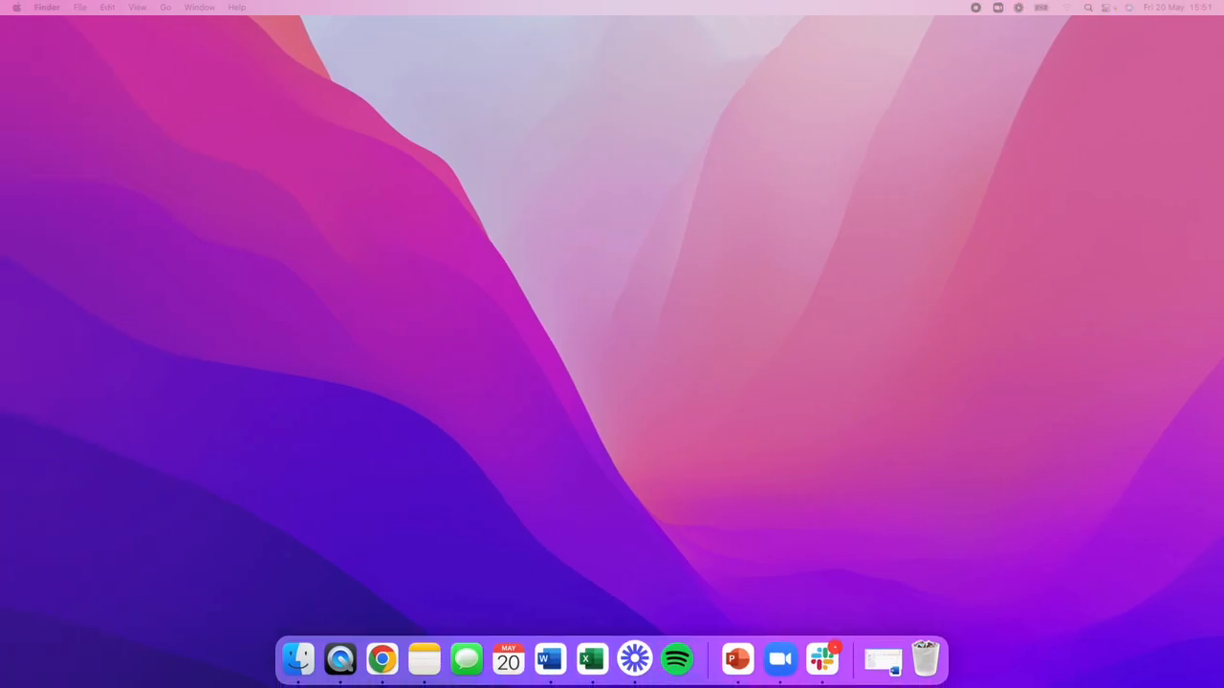
Open the suggestions CSV in Excel and find where questions end, near row 47
click(590, 658)
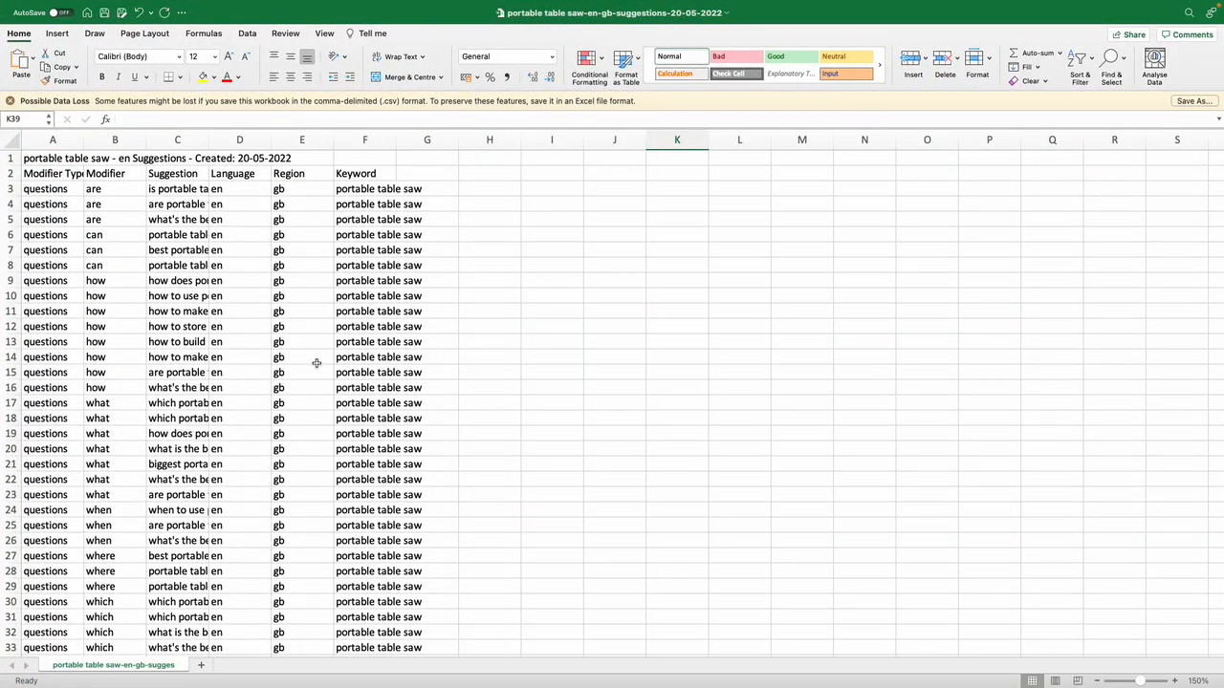
click(177, 139)
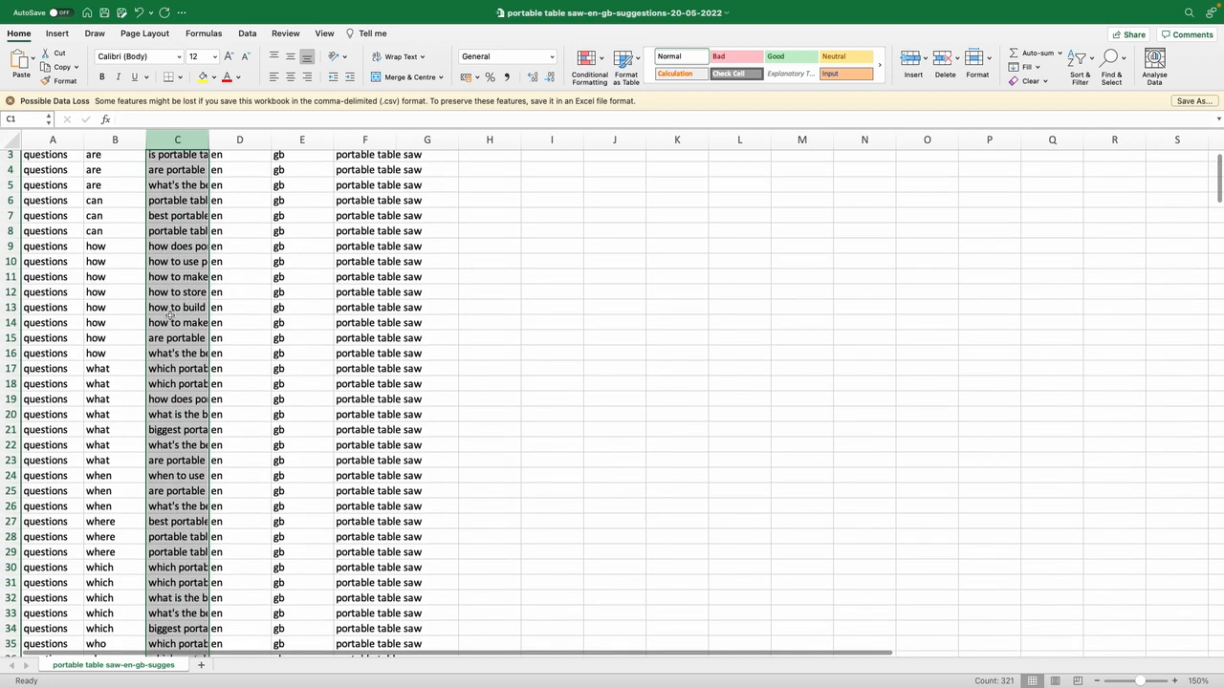
scroll(up, 3)
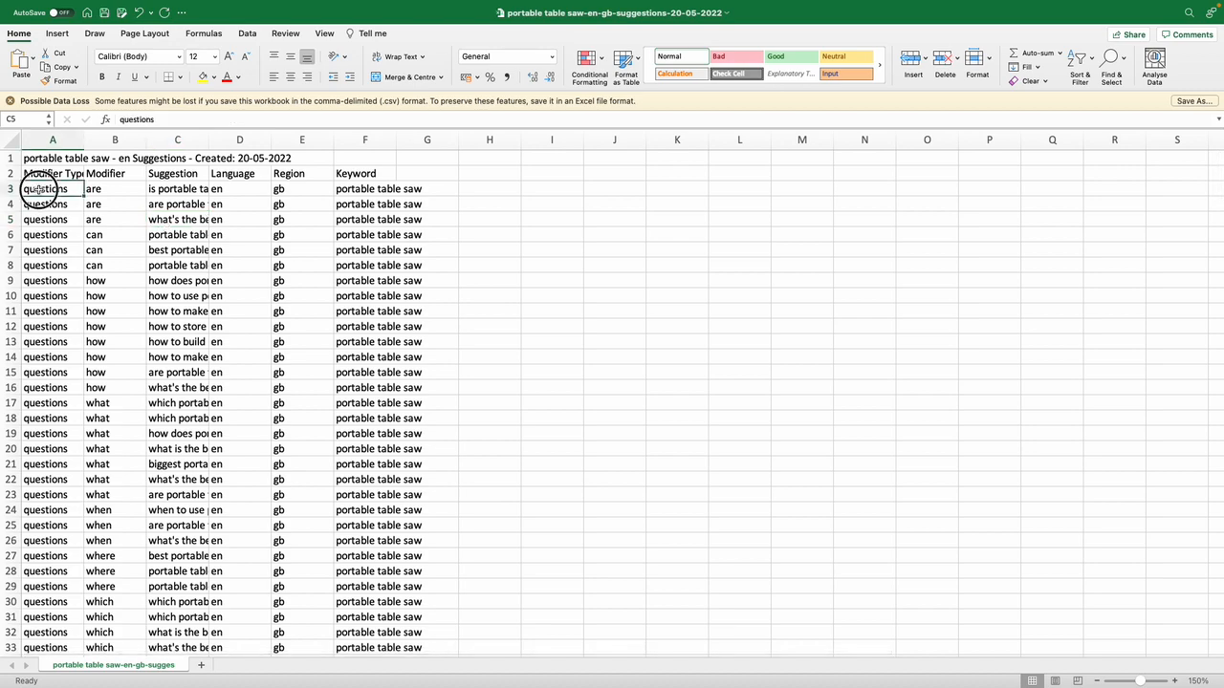
drag(53, 188, 52, 296)
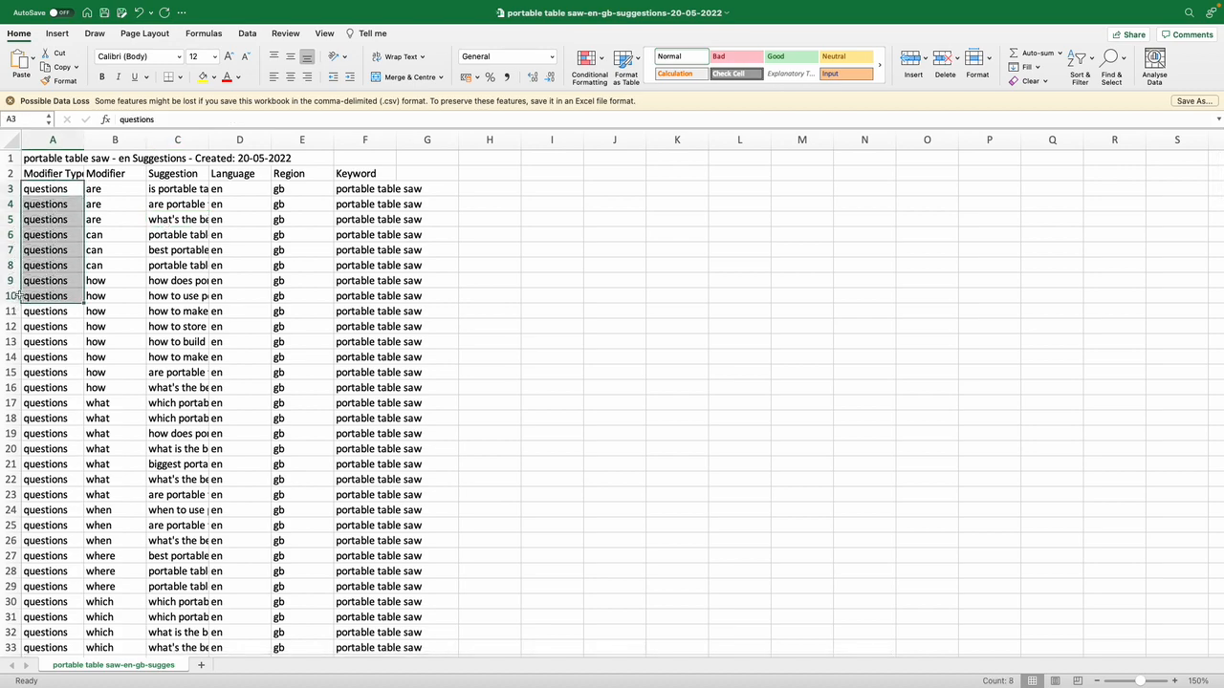
scroll(down, 3)
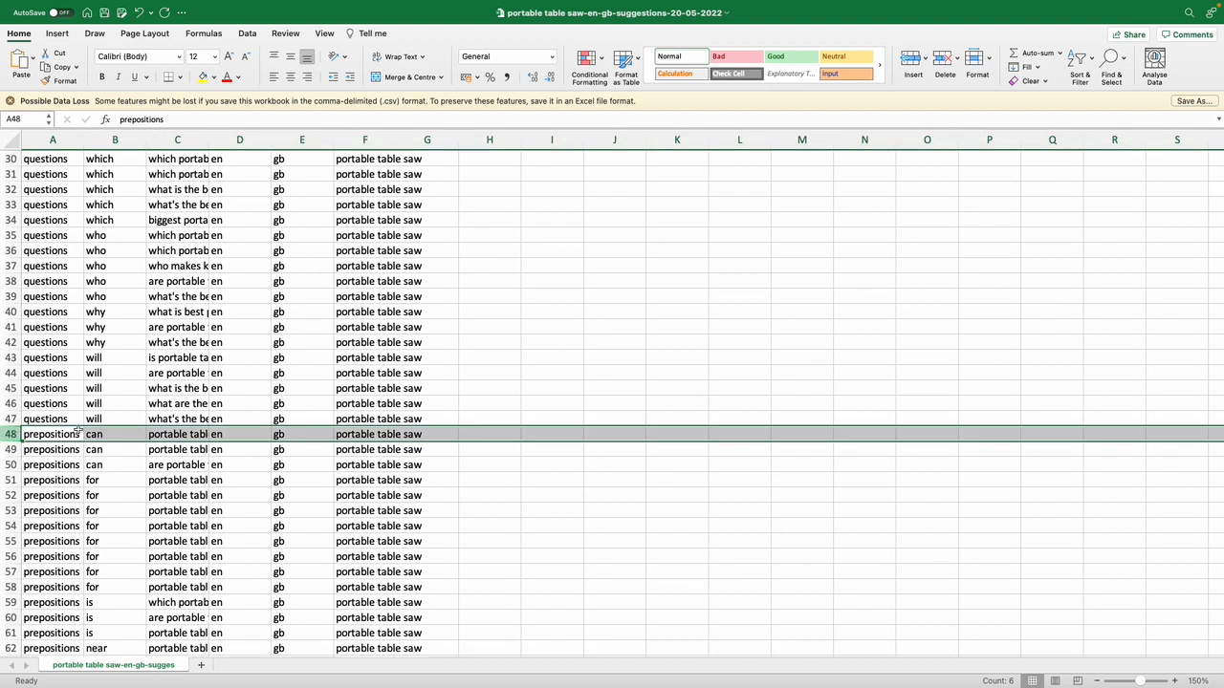
mouse_move(121, 412)
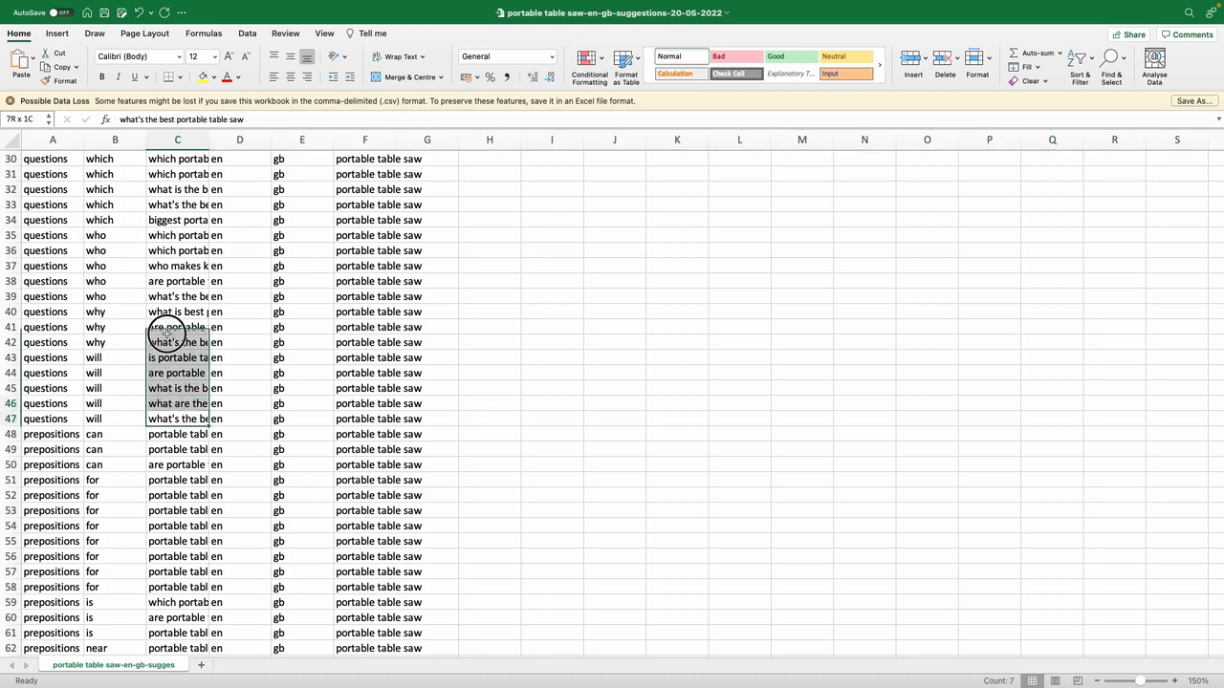
scroll(up, 3)
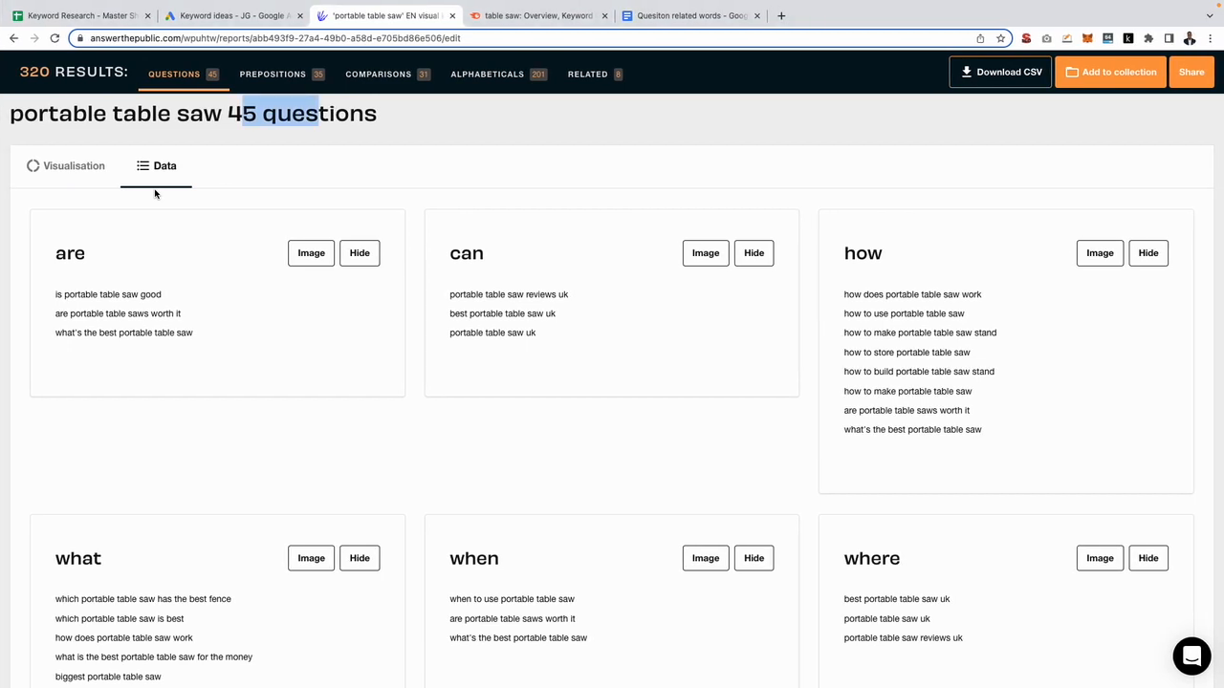
Scroll down the Portable tab's keyword volumes in the Keyword Research Master Sheet
click(82, 16)
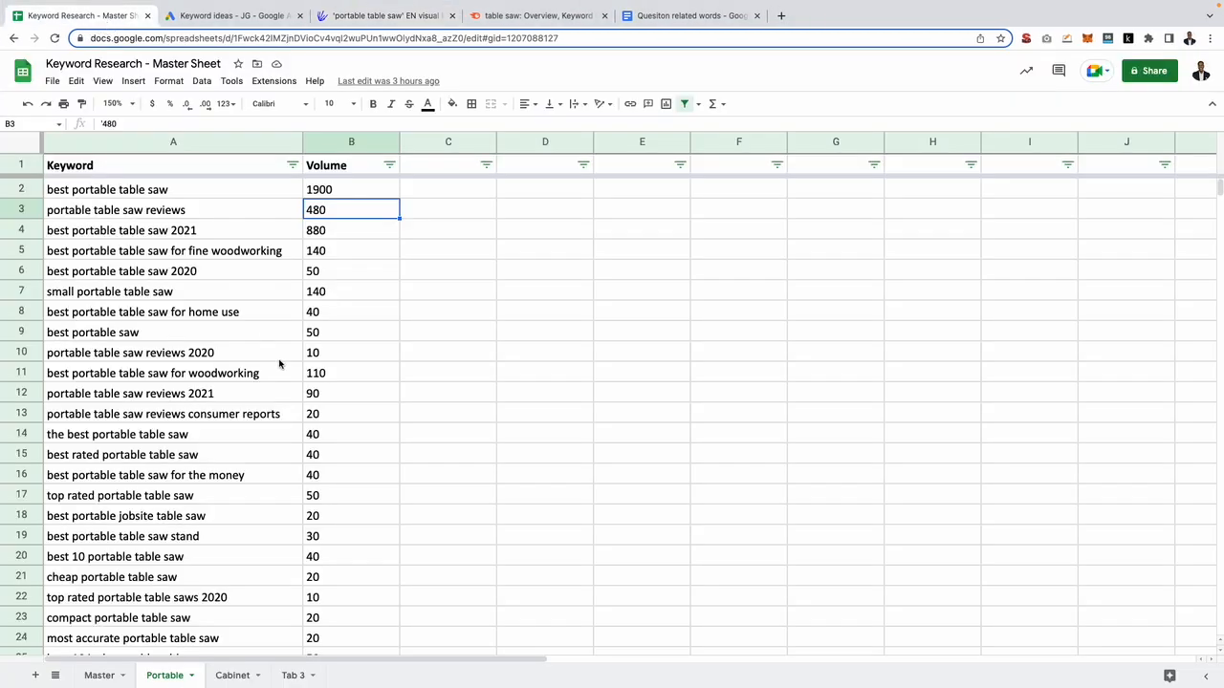
scroll(down, 3)
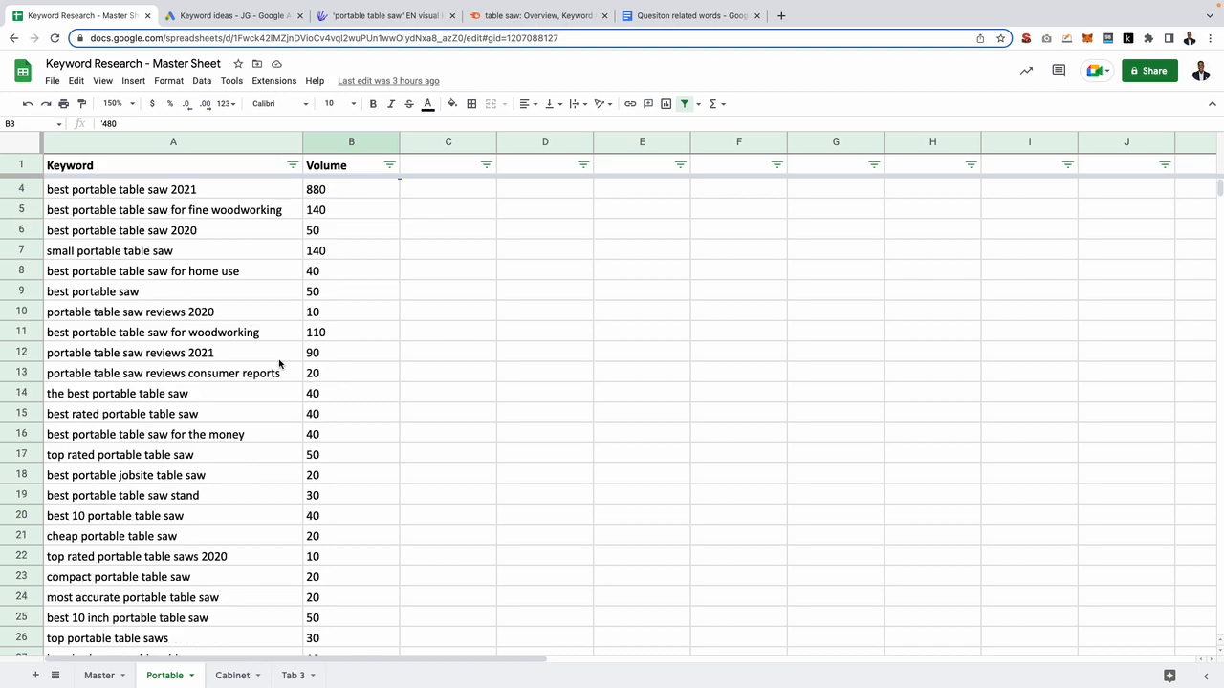
scroll(down, 3)
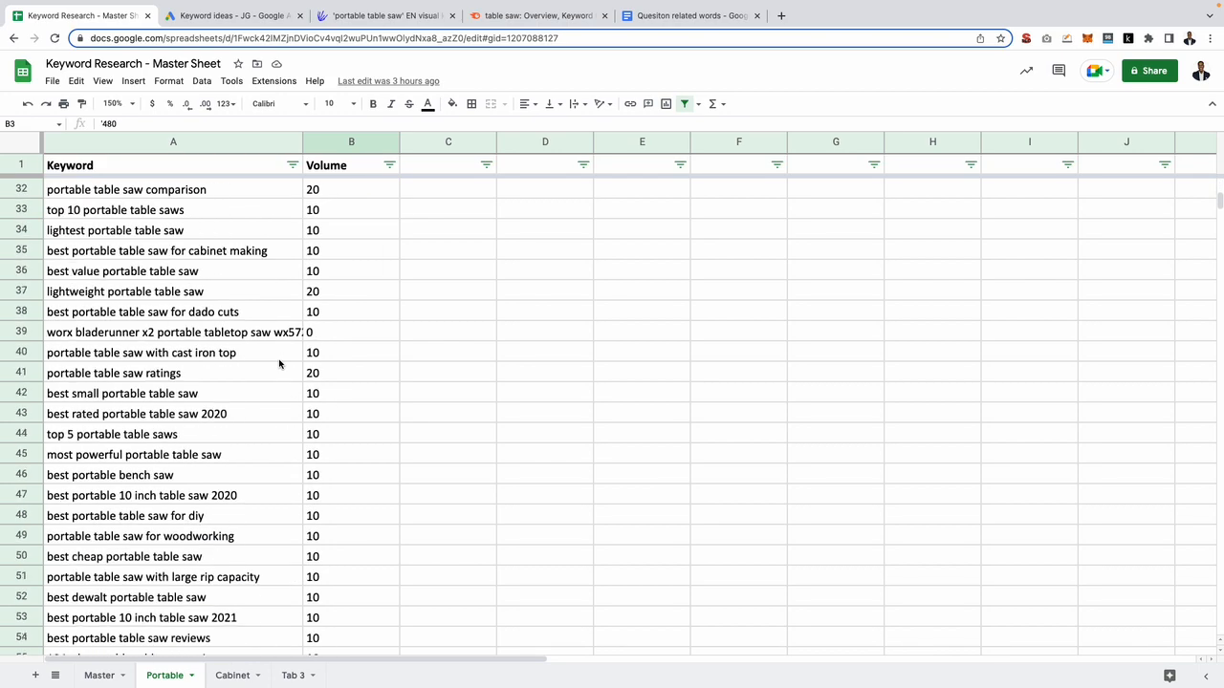
scroll(down, 3)
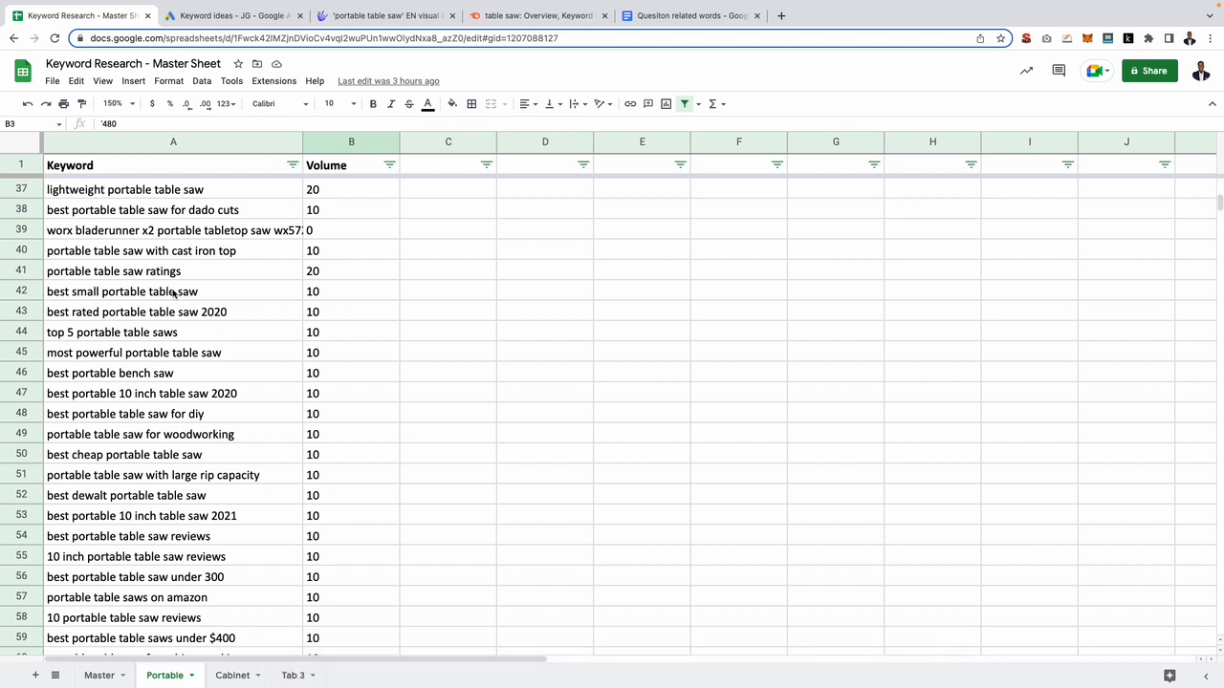
mouse_move(187, 292)
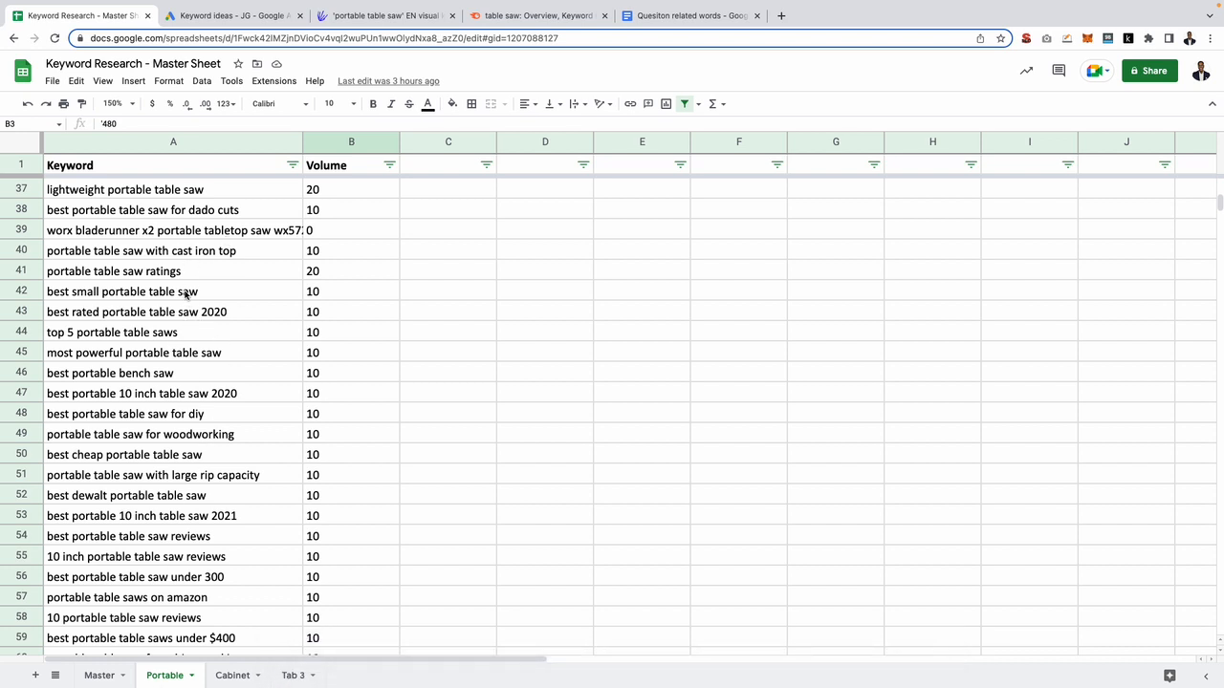
Duplicate the Portable tab and rename the copy 'Portable - Informational'
right_click(165, 675)
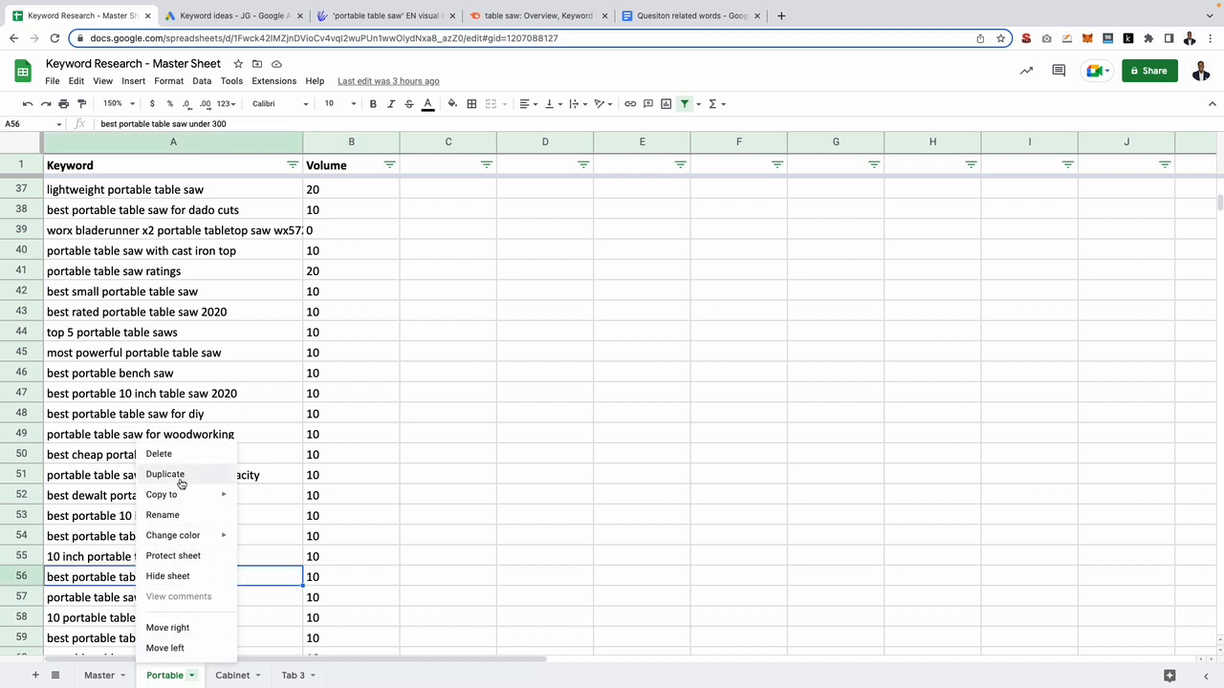
click(164, 475)
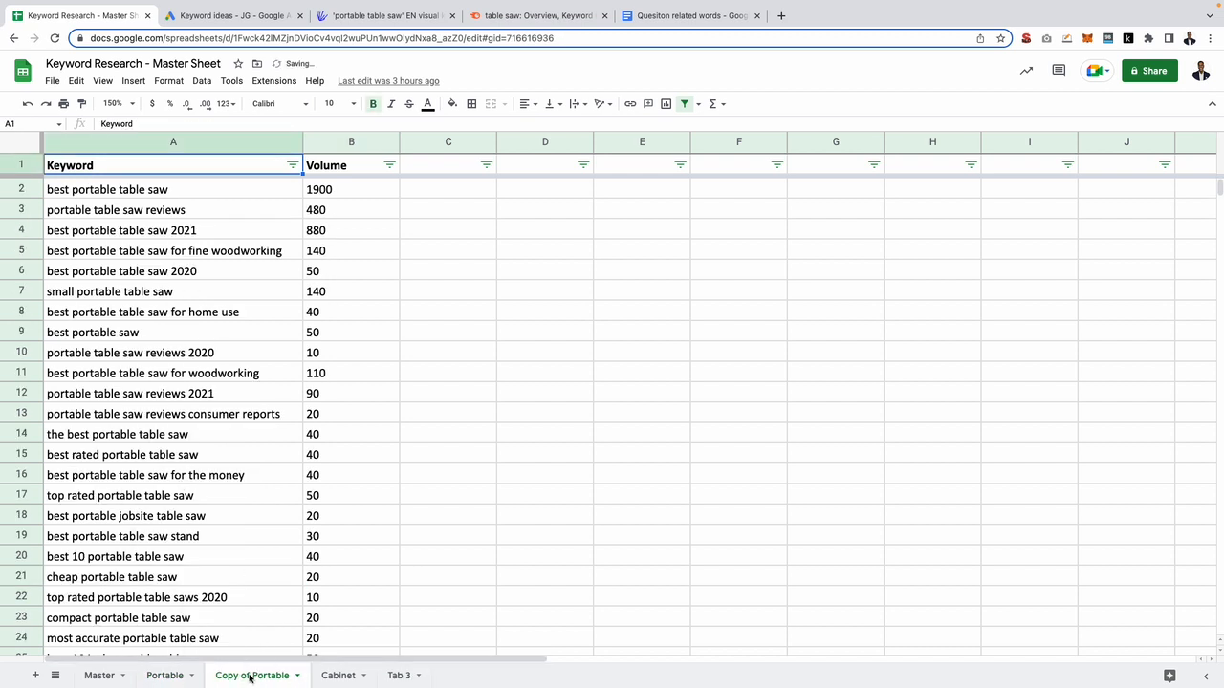
double_click(252, 675)
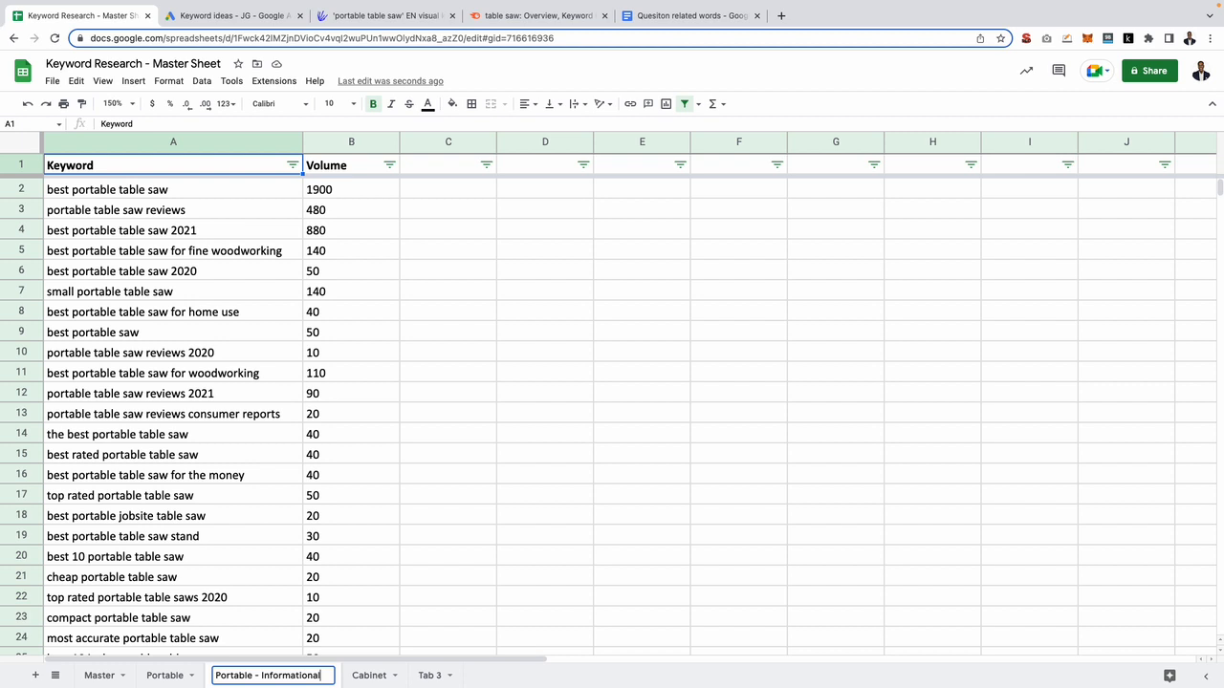
click(121, 454)
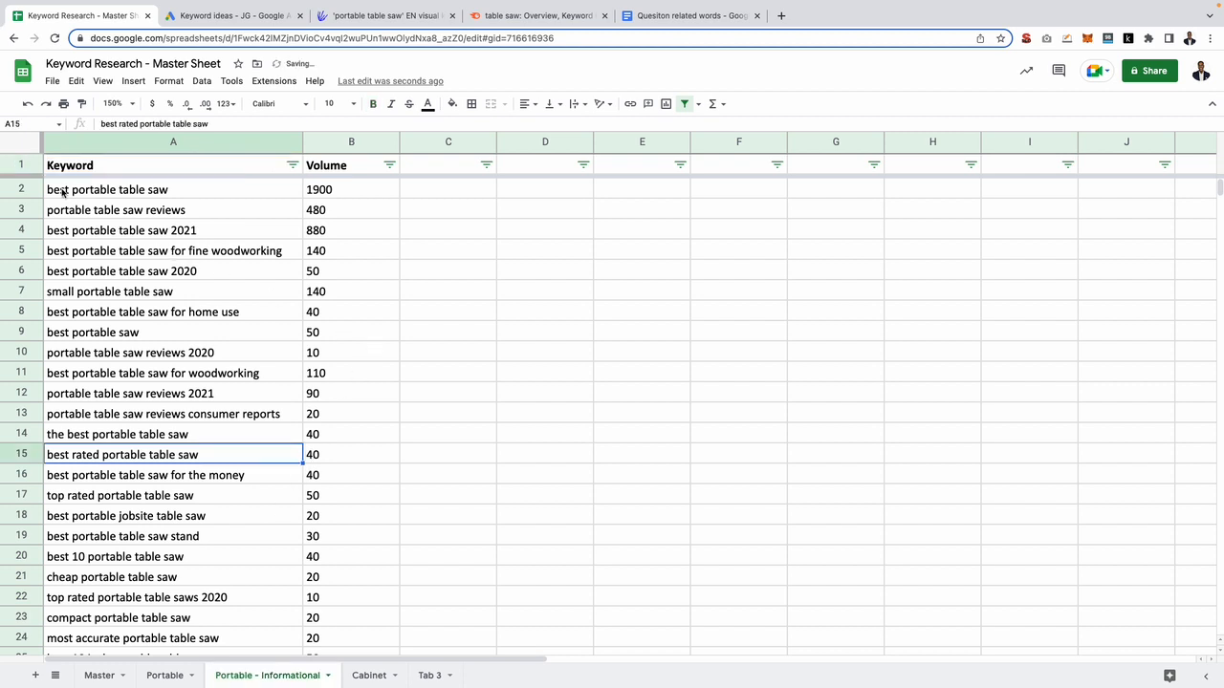
click(132, 638)
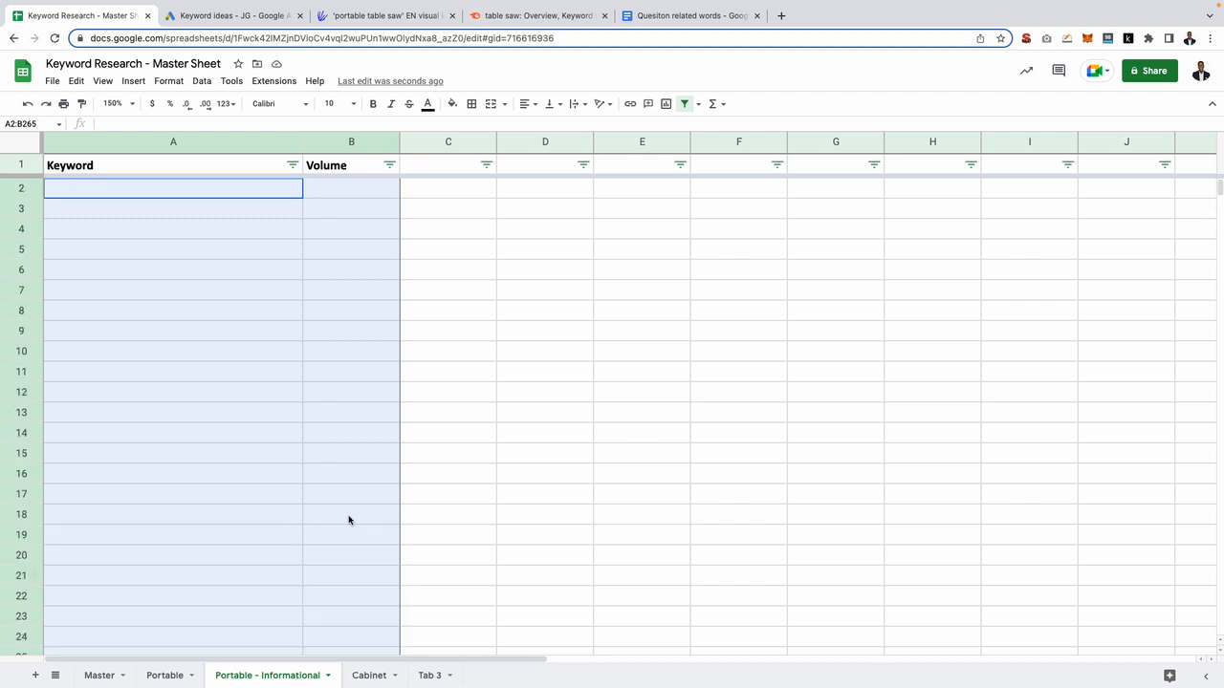
Paste the portable table saw questions into A2 of 'Portable - Informational'
click(173, 187)
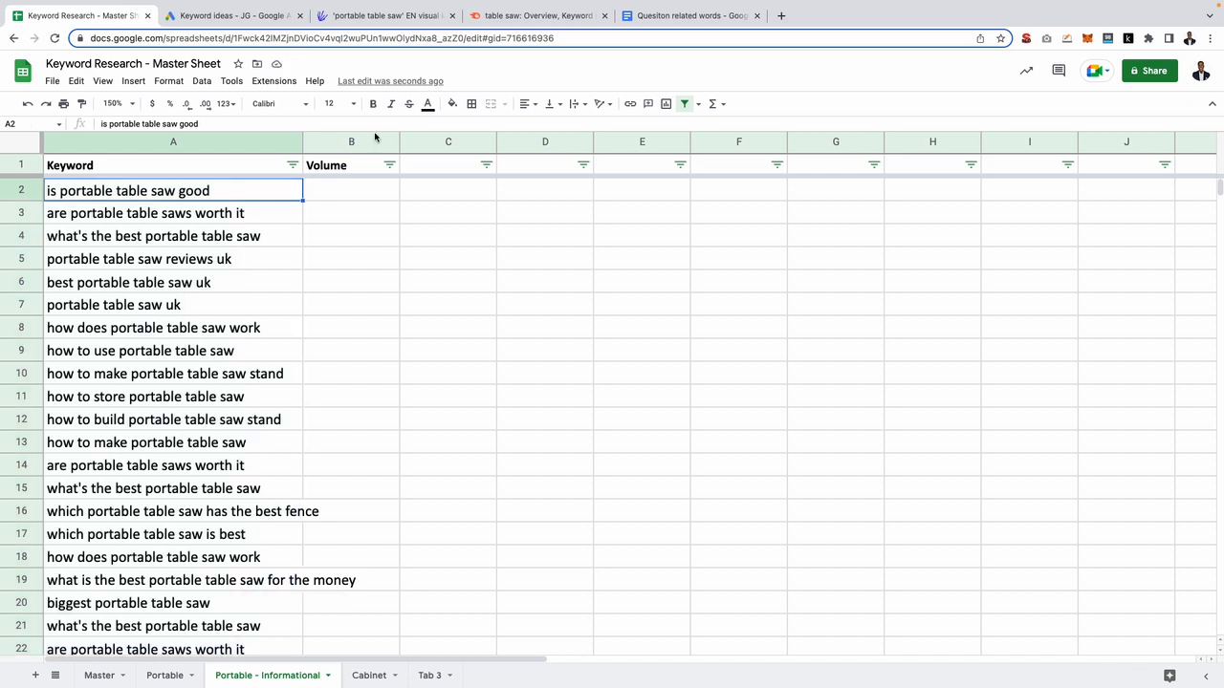
click(383, 15)
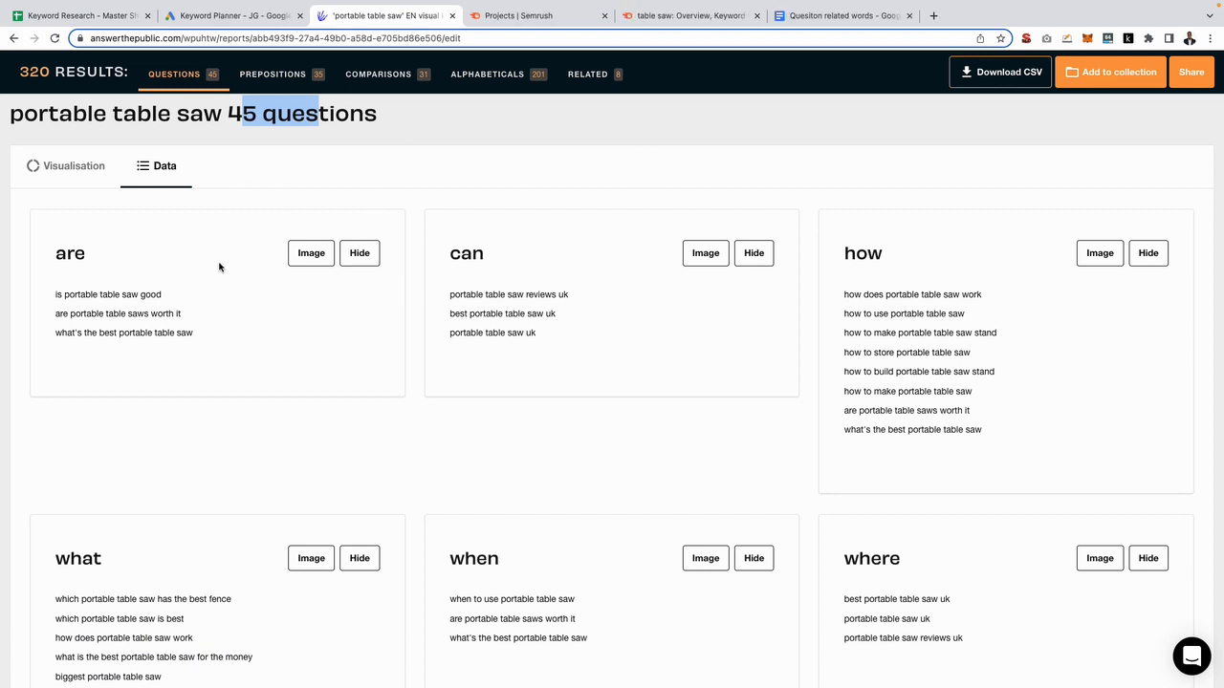
Visit Keyword Planner and Semrush Projects, then return to the AnswerThePublic questions report
click(229, 15)
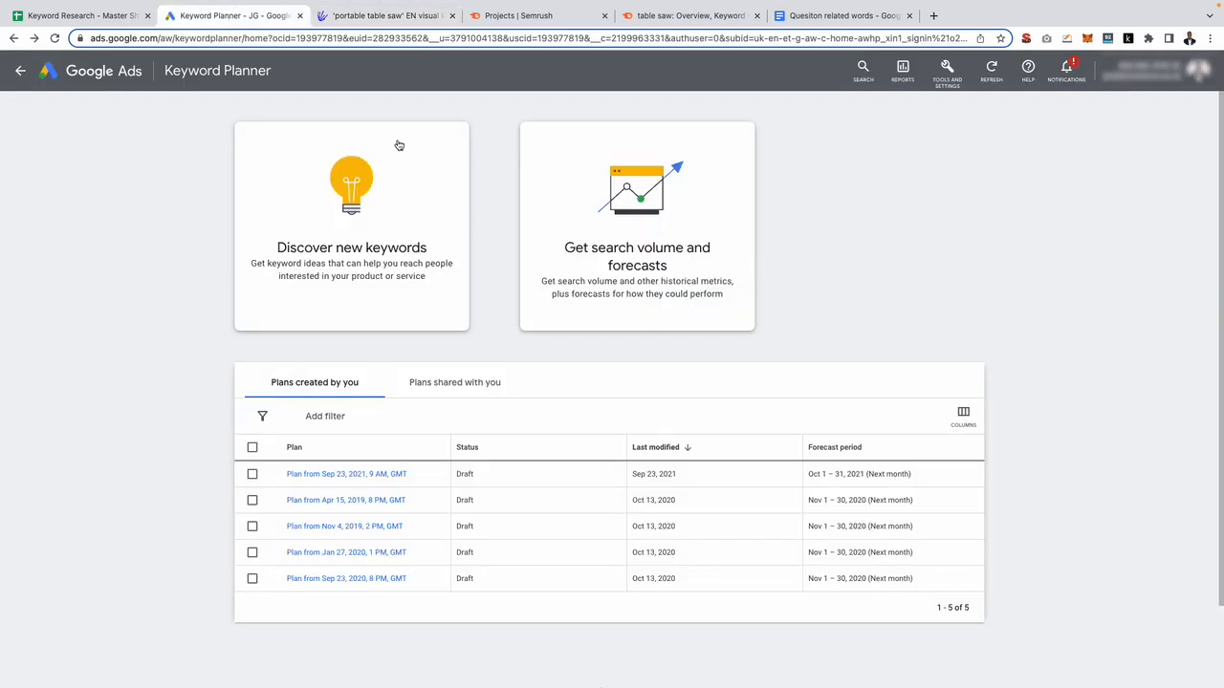
mouse_move(687, 271)
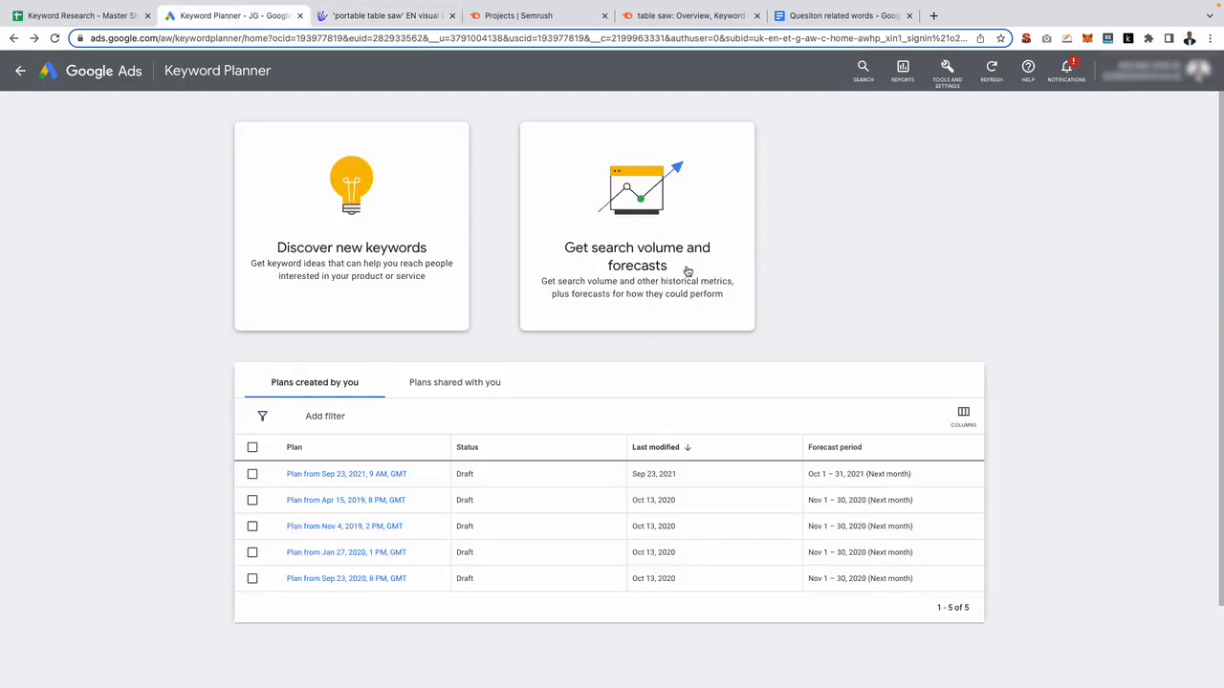
mouse_move(663, 205)
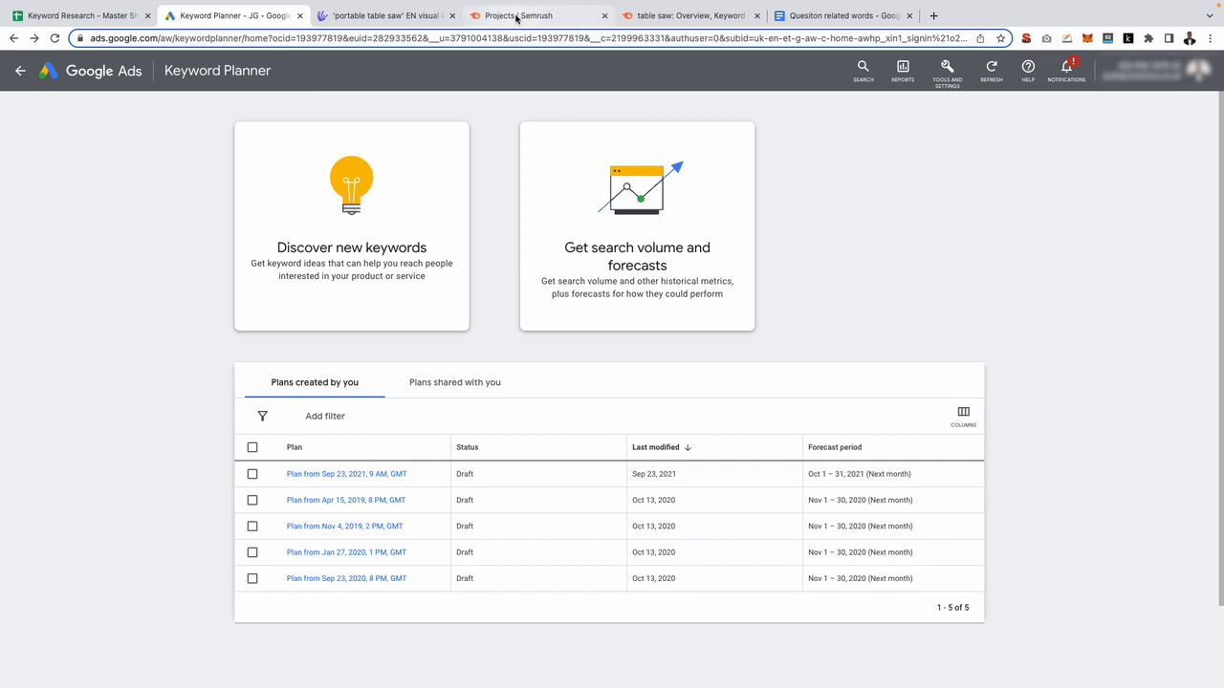
click(516, 15)
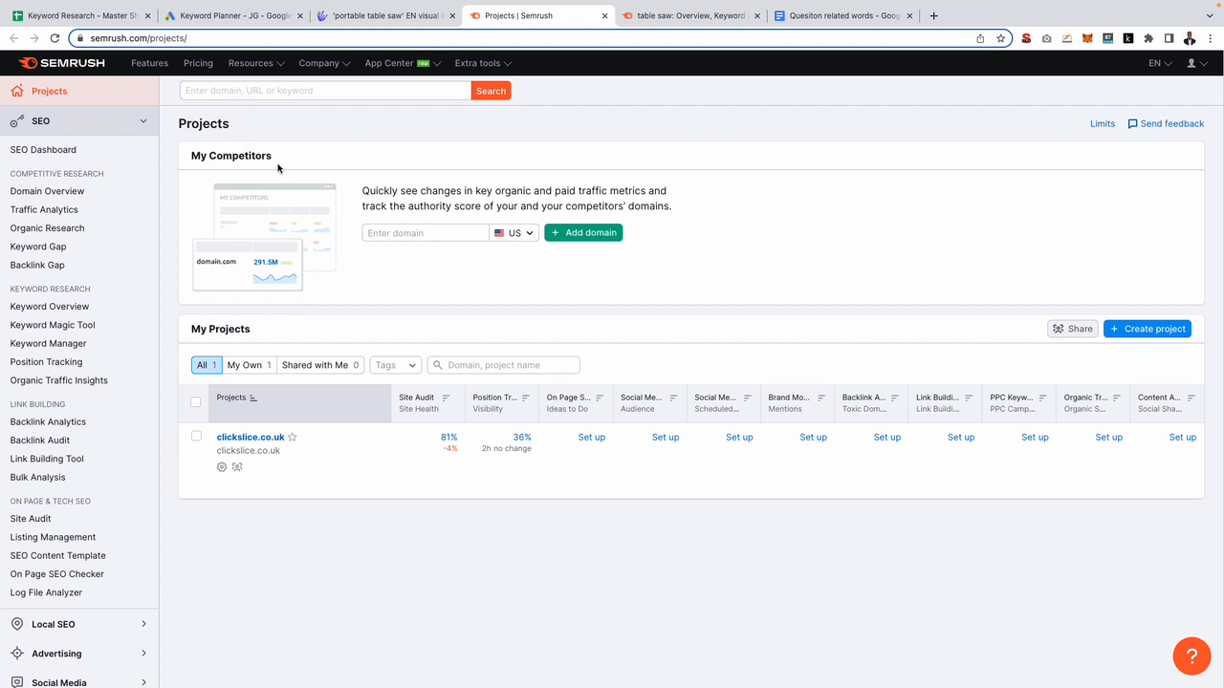
mouse_move(328, 156)
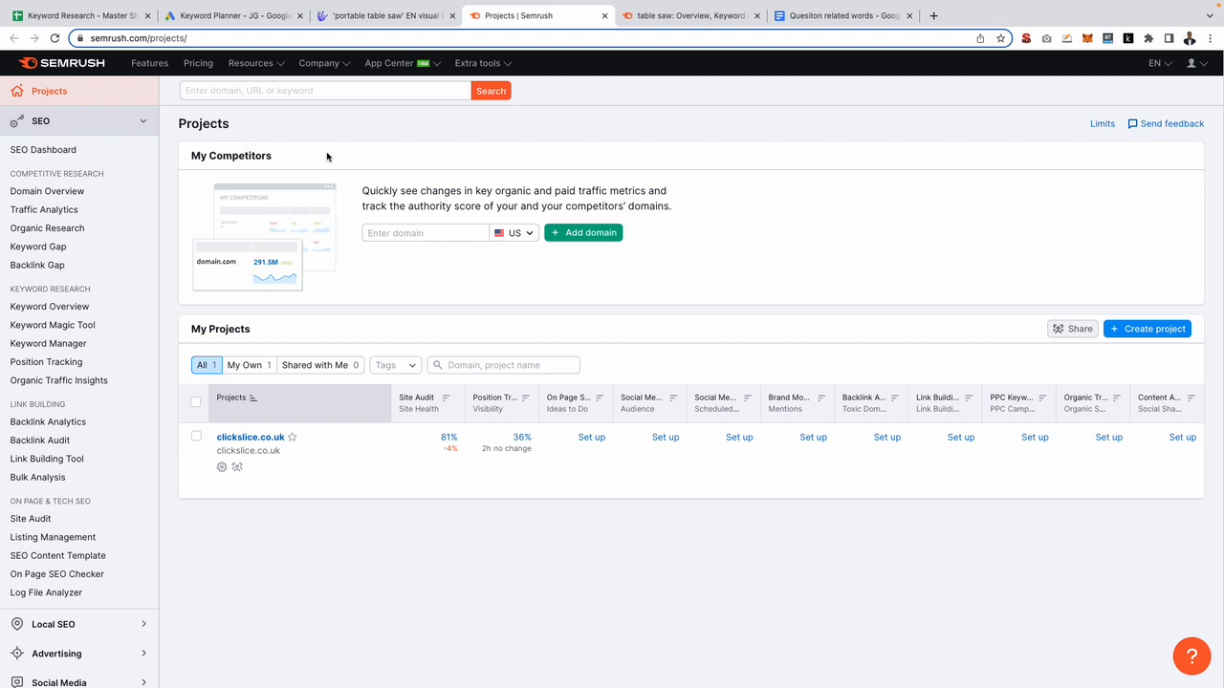
click(383, 15)
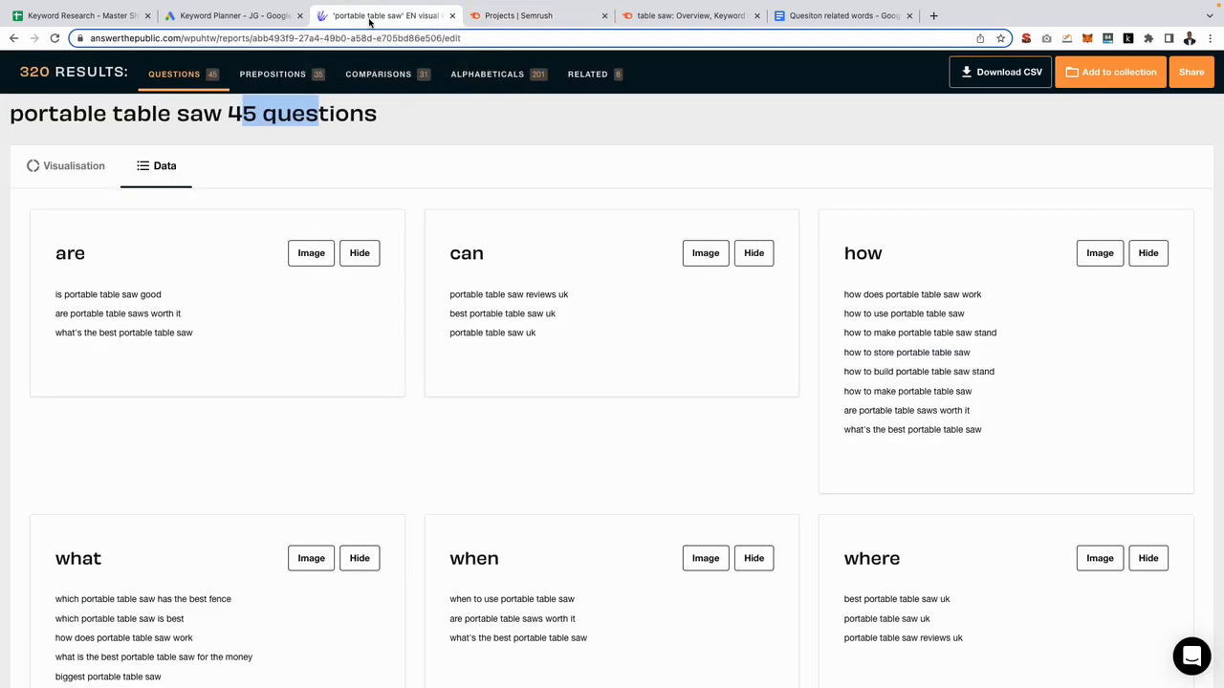
mouse_move(449, 23)
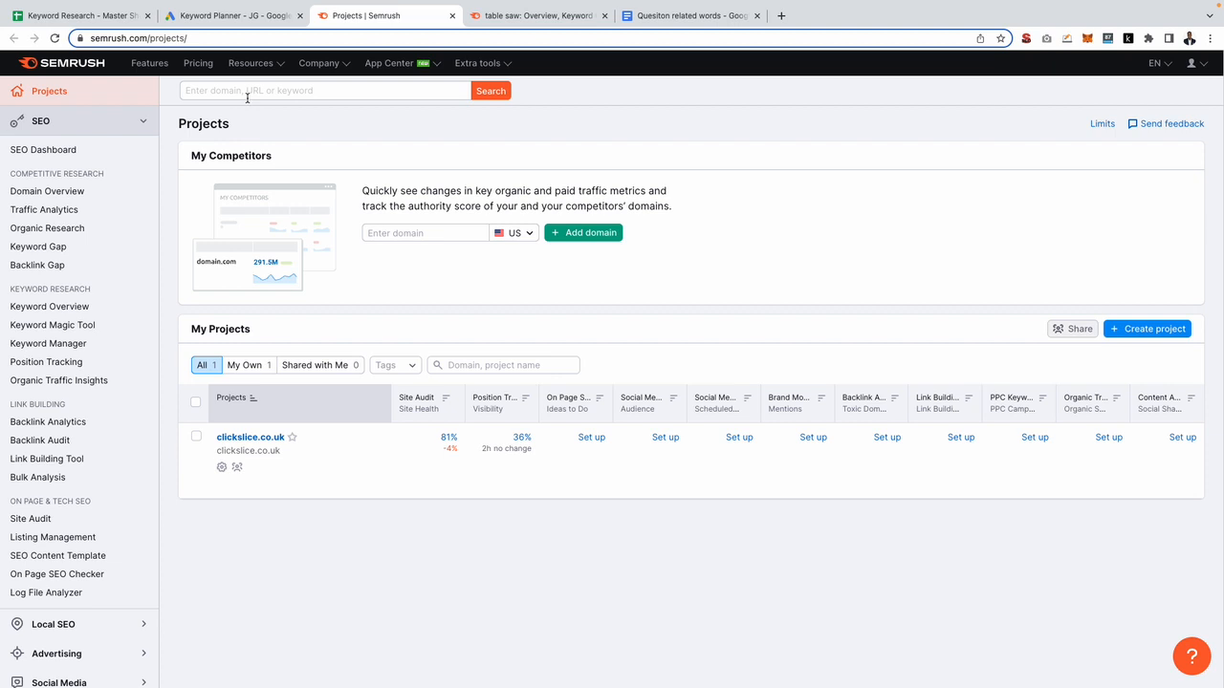
Search Semrush for 'portable table saw' and scroll to its 82 questions panel
click(324, 89)
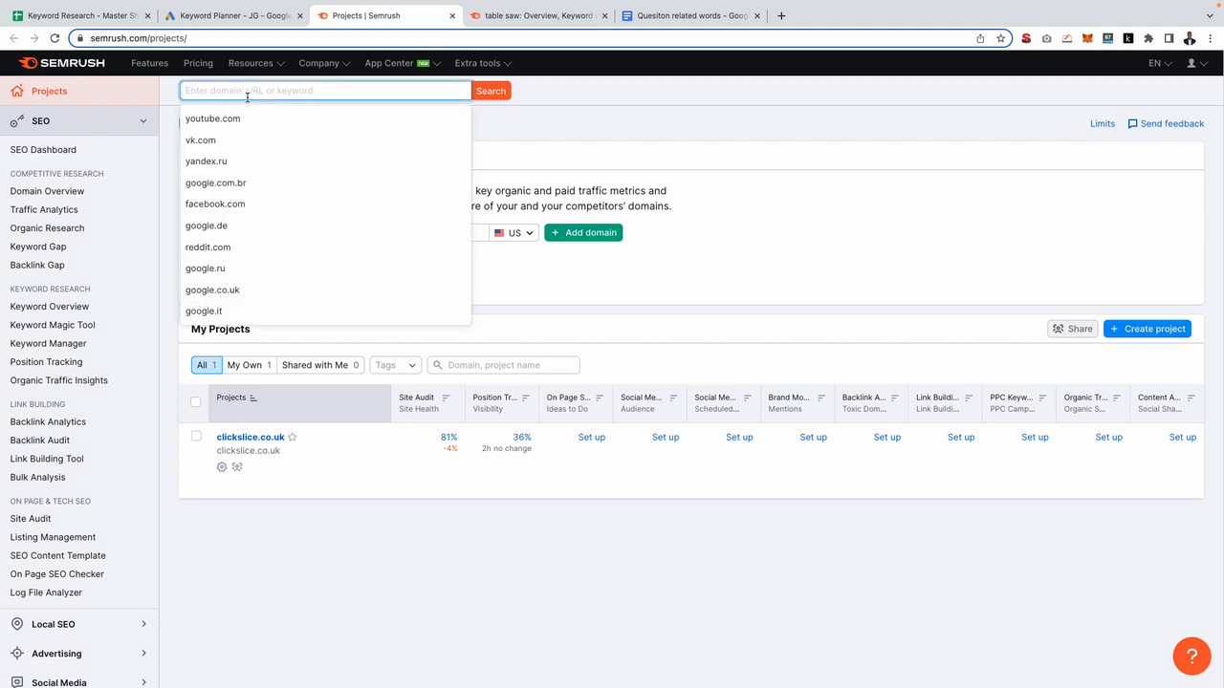
text(table saw)
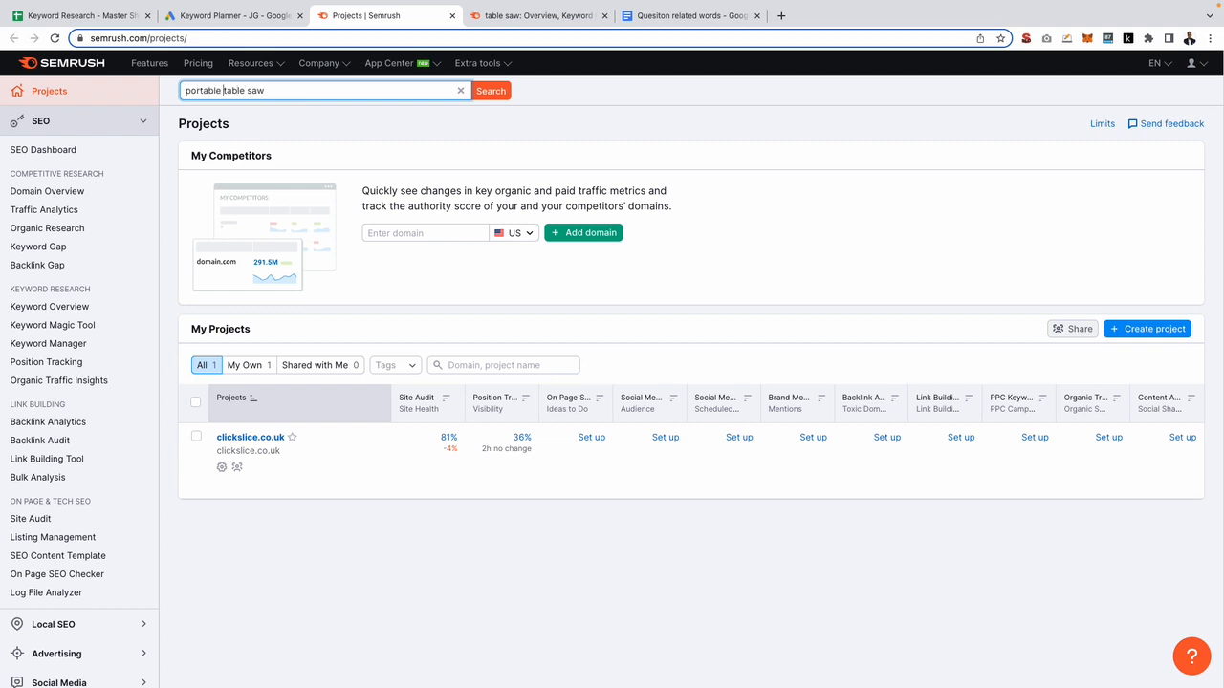
click(491, 91)
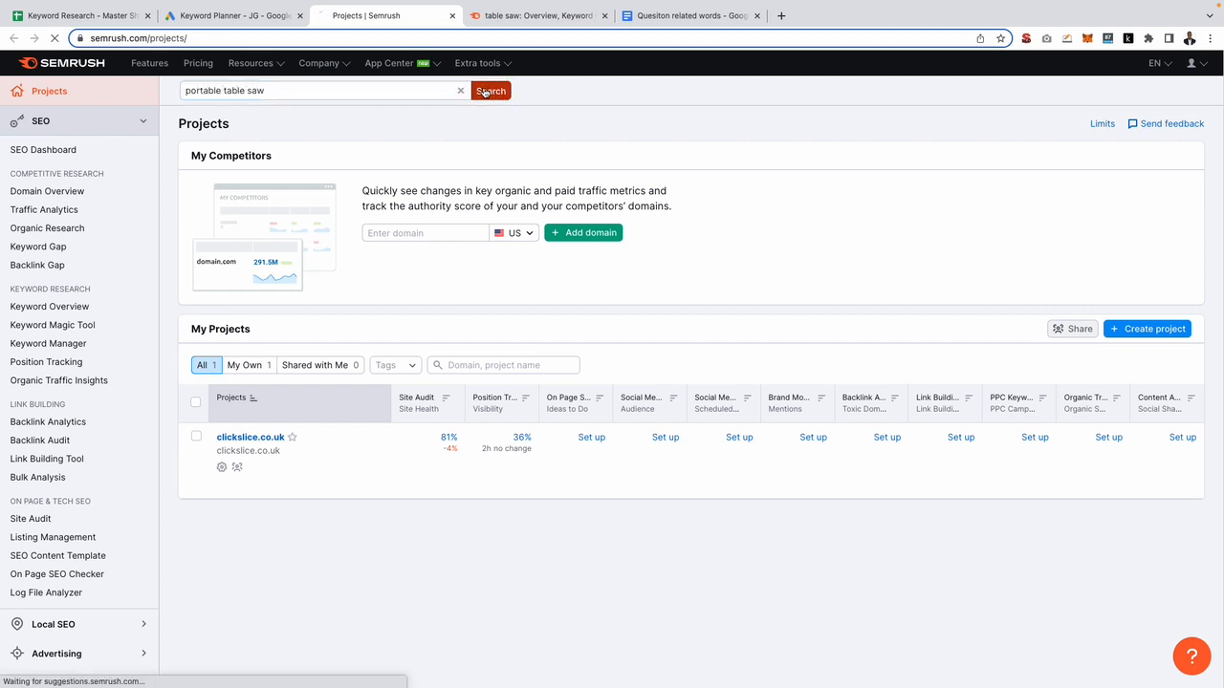
click(490, 90)
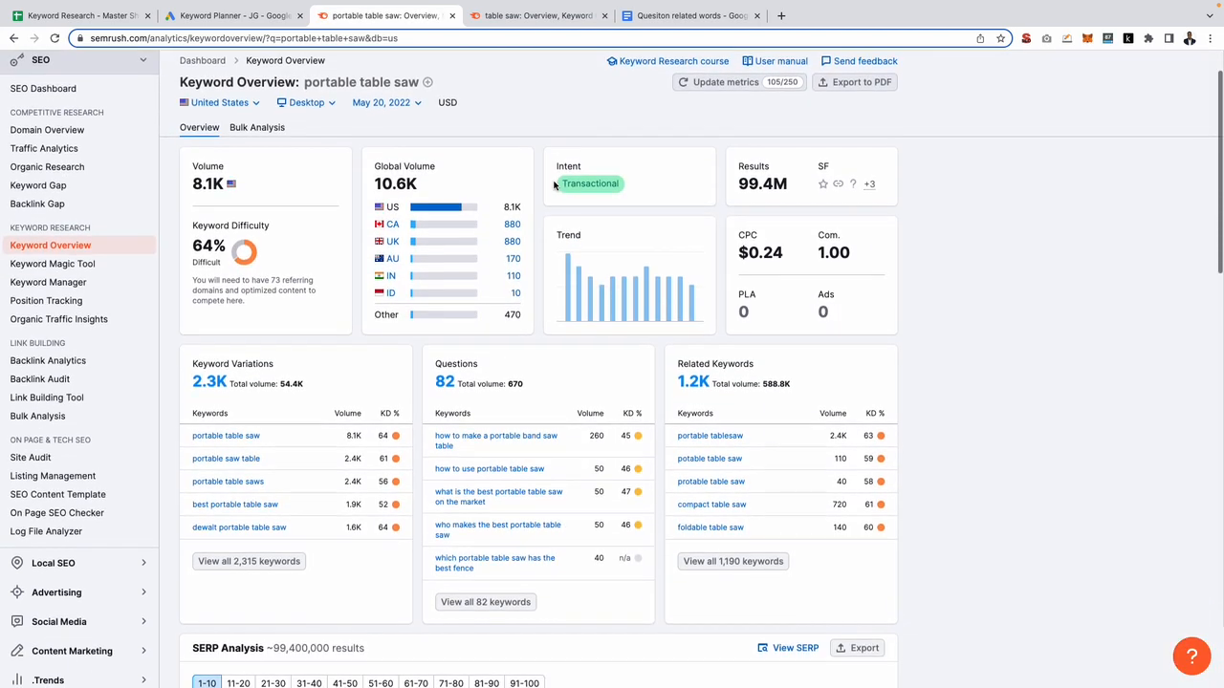
scroll(down, 3)
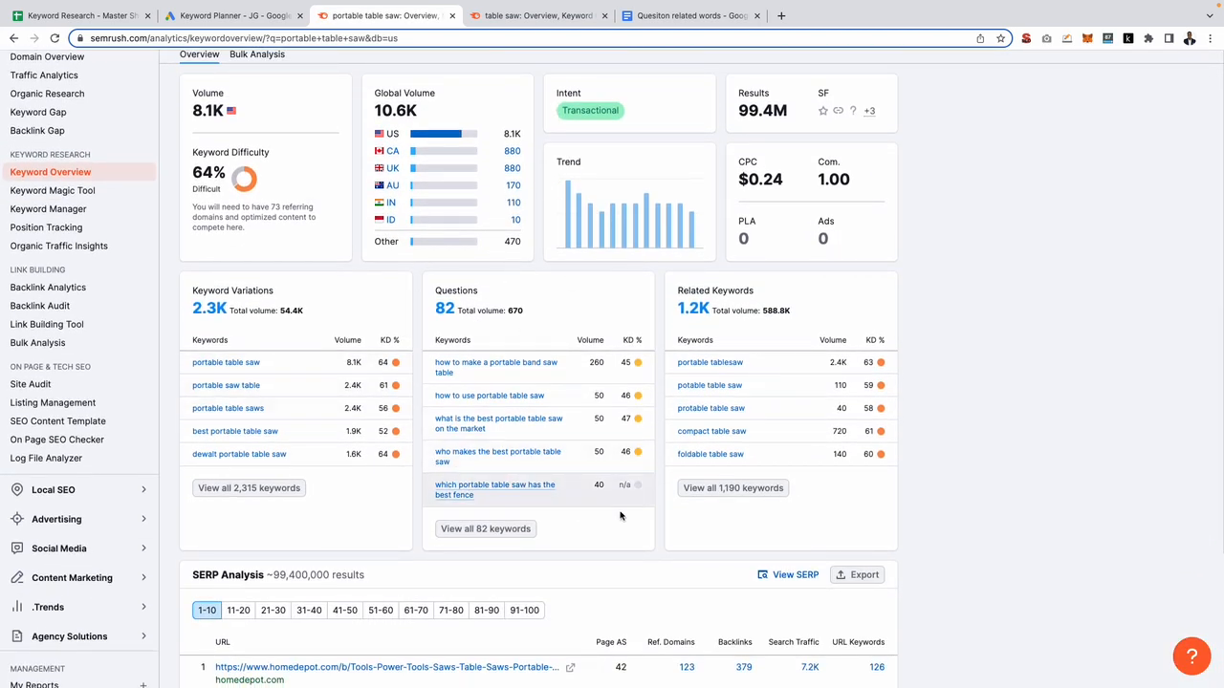
mouse_move(497, 457)
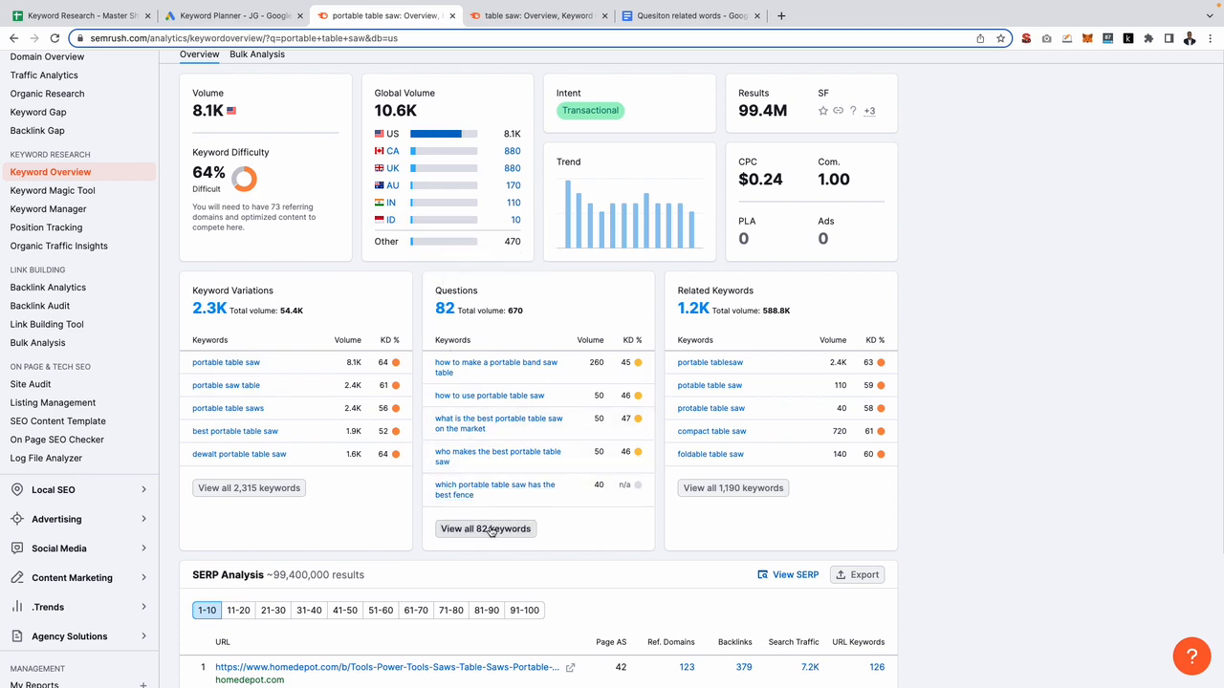
List all 82 question keywords in Keyword Magic Tool, then return to the Google Sheets tab
click(485, 528)
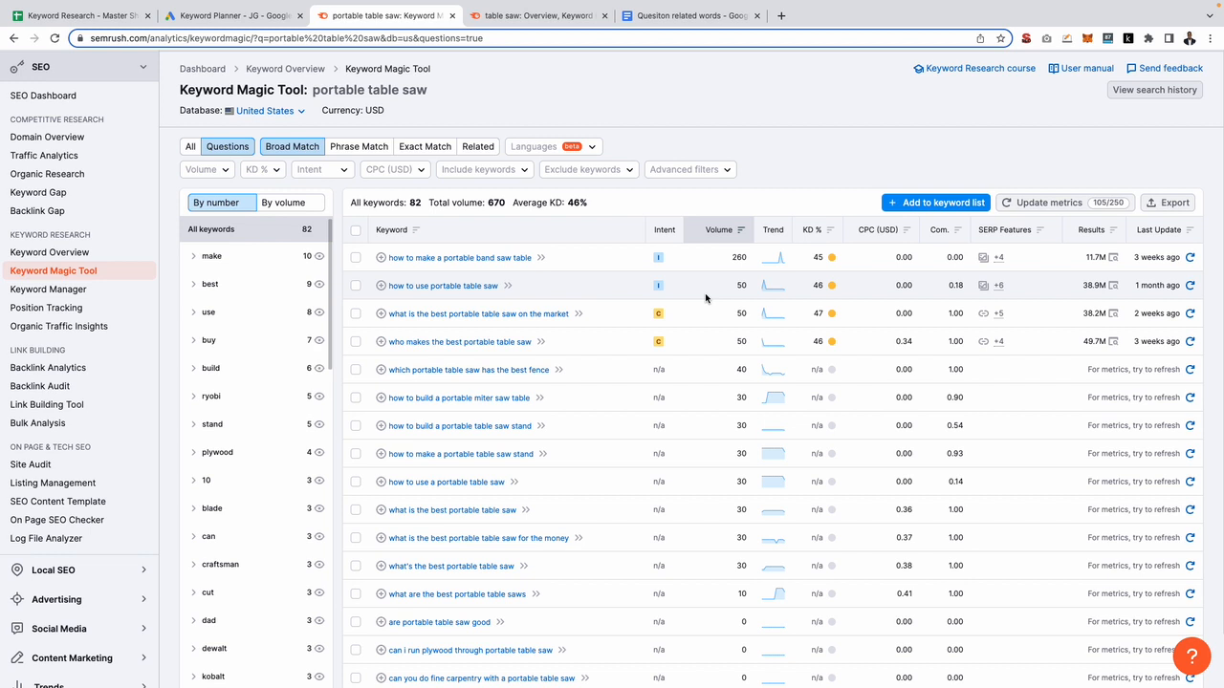
mouse_move(404, 296)
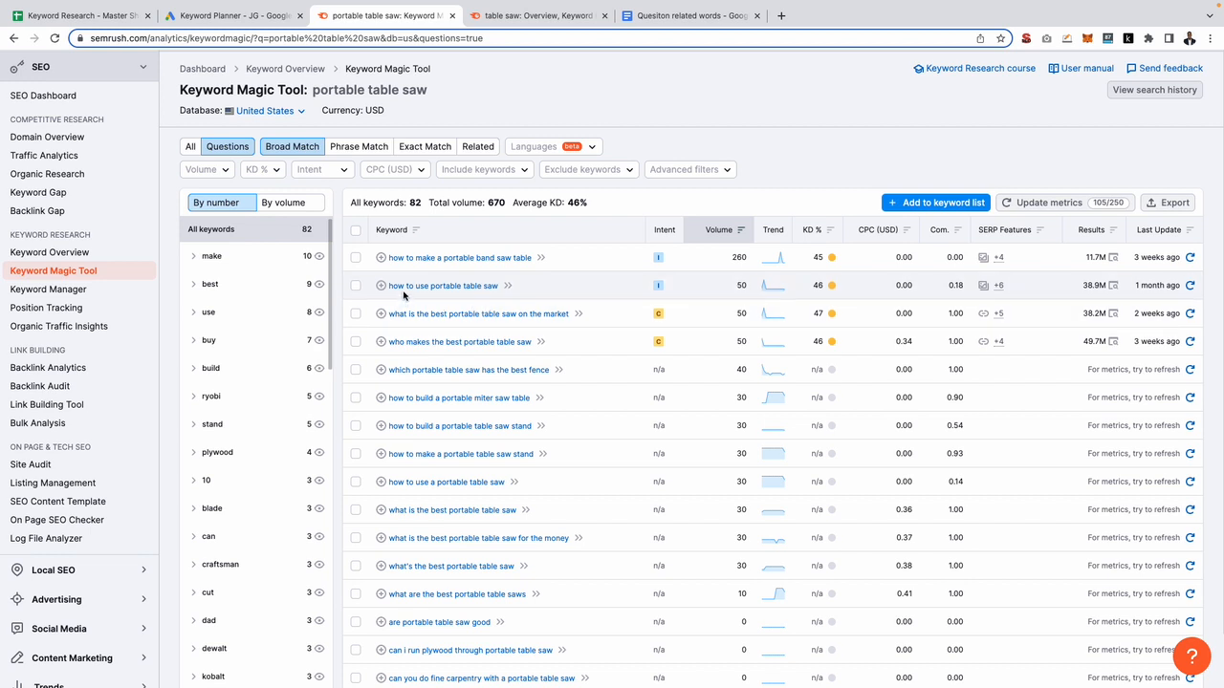
mouse_move(443, 285)
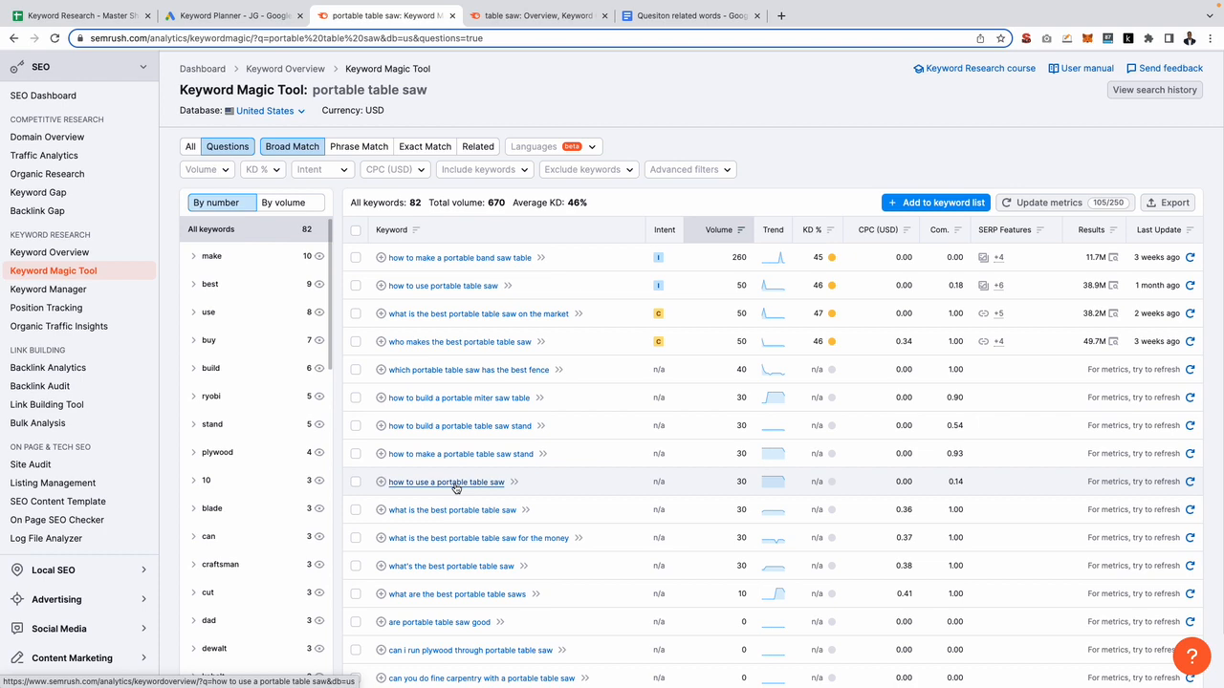
click(82, 15)
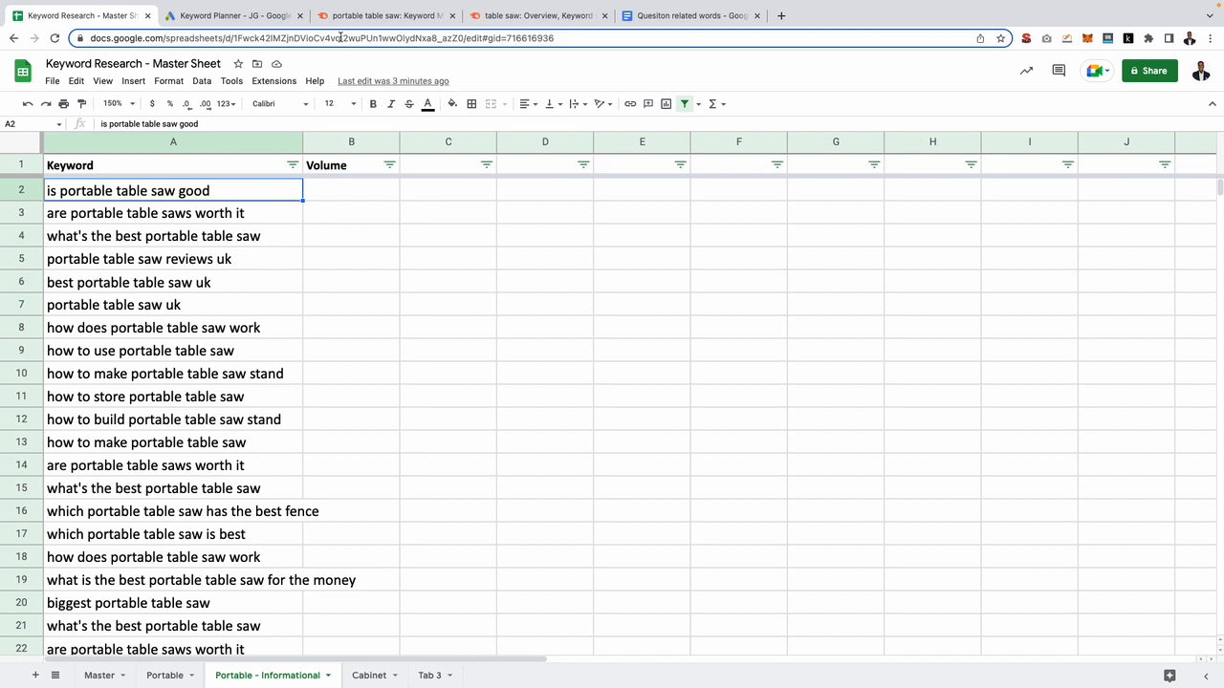
mouse_move(337, 35)
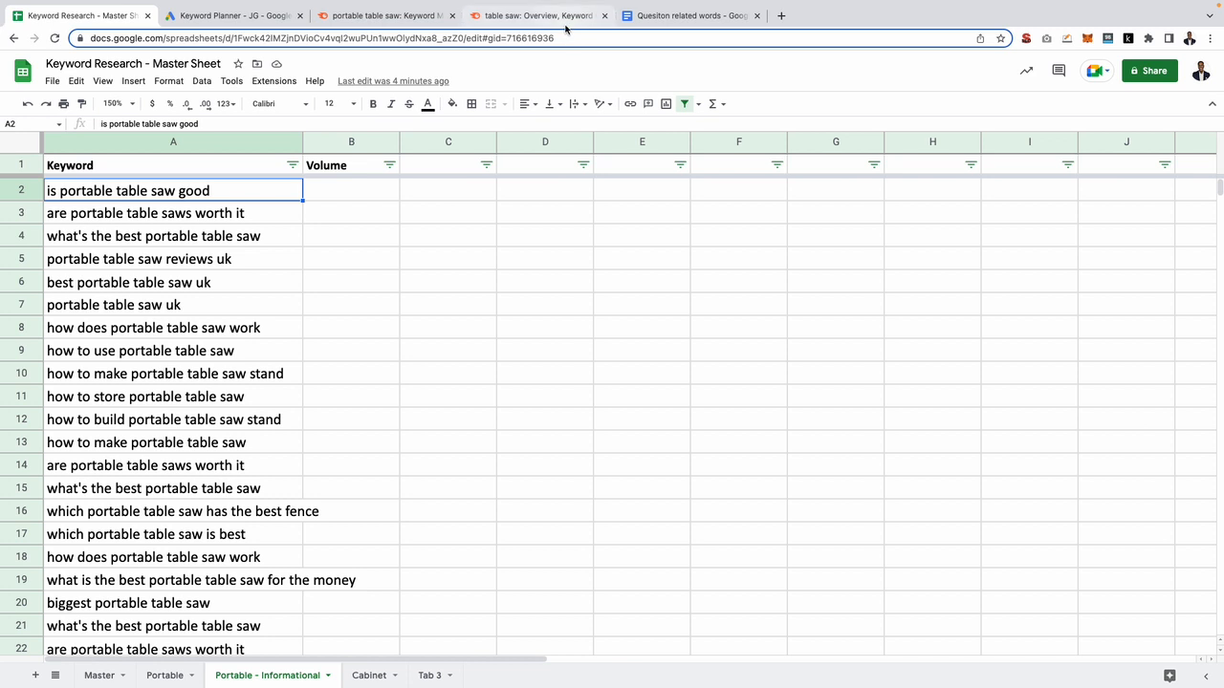
mouse_move(538, 16)
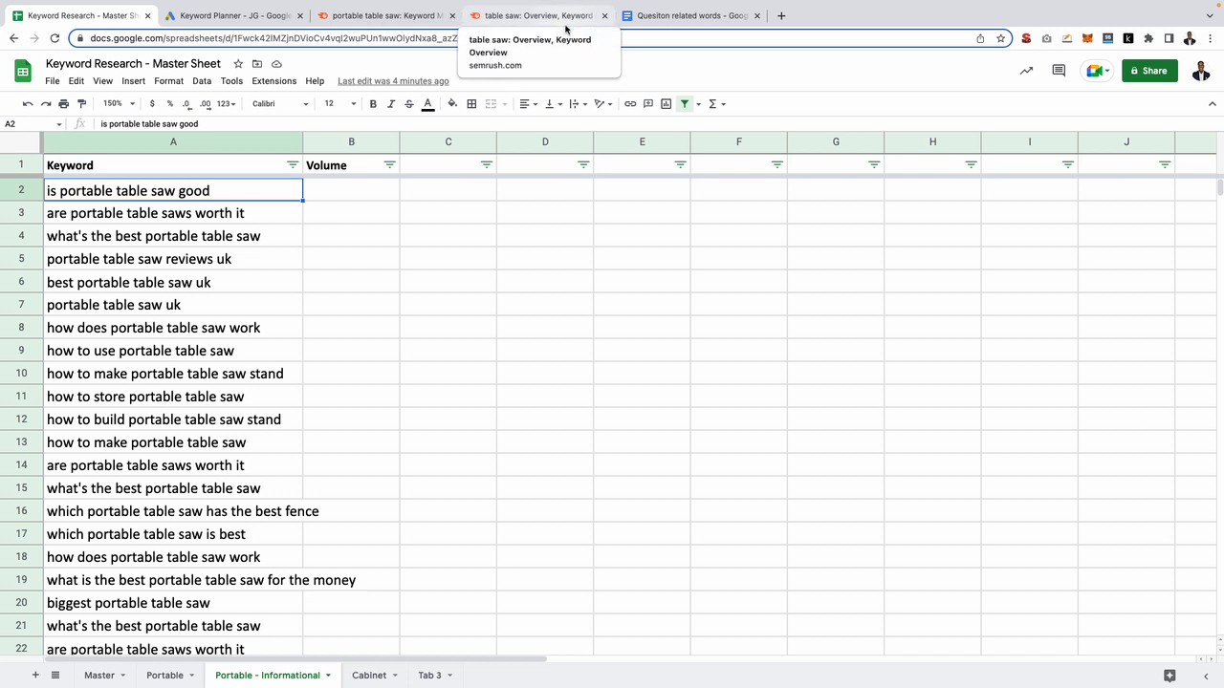
mouse_move(415, 495)
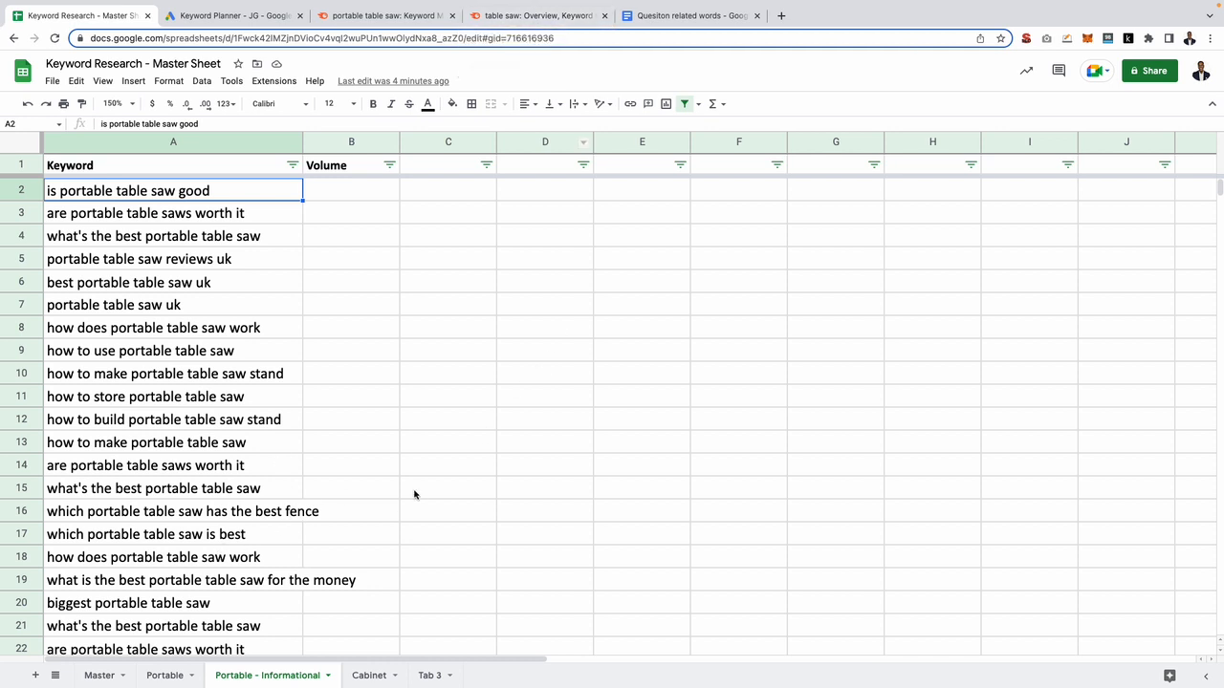
mouse_move(514, 521)
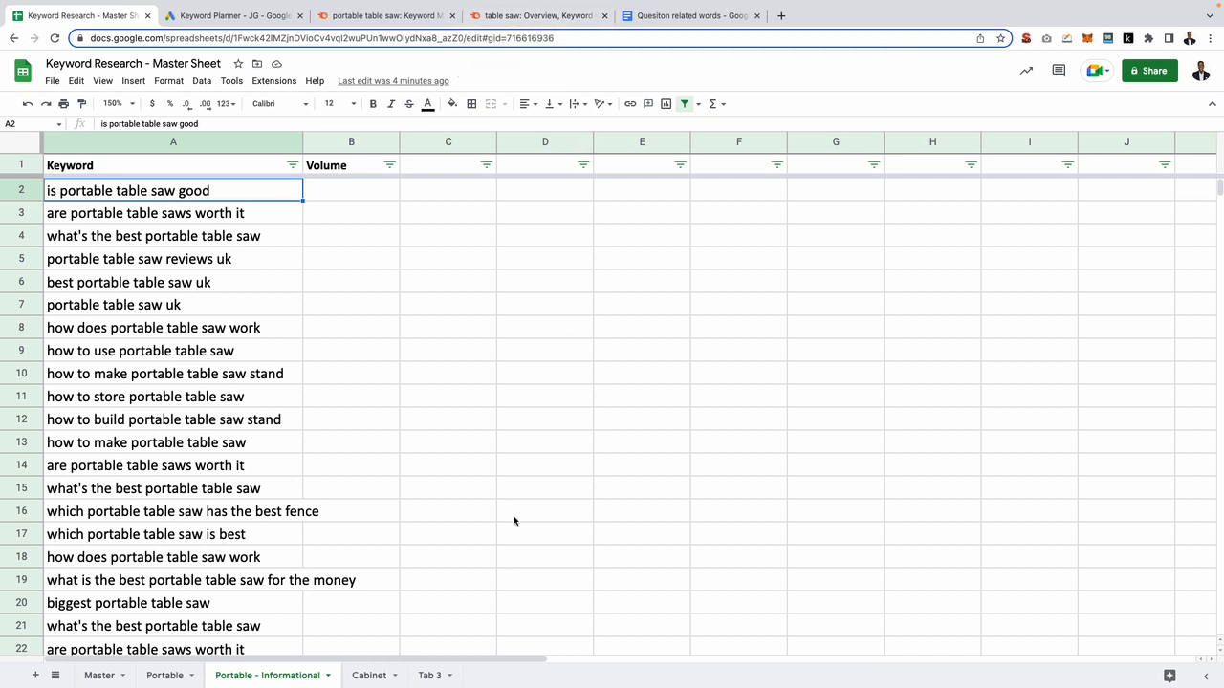